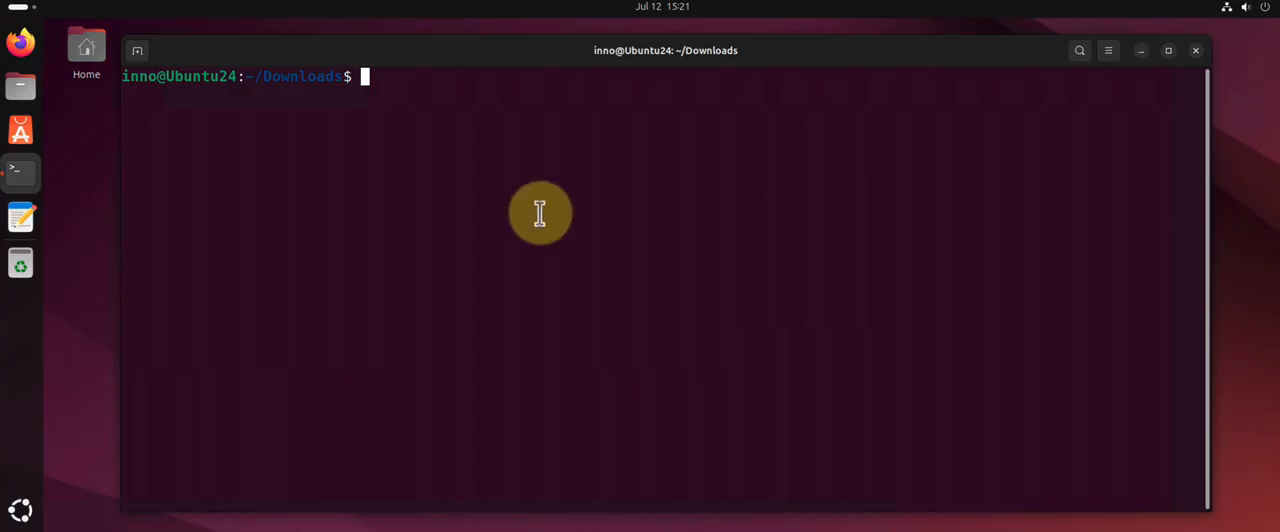
pyautogui.moveTo(549, 206)
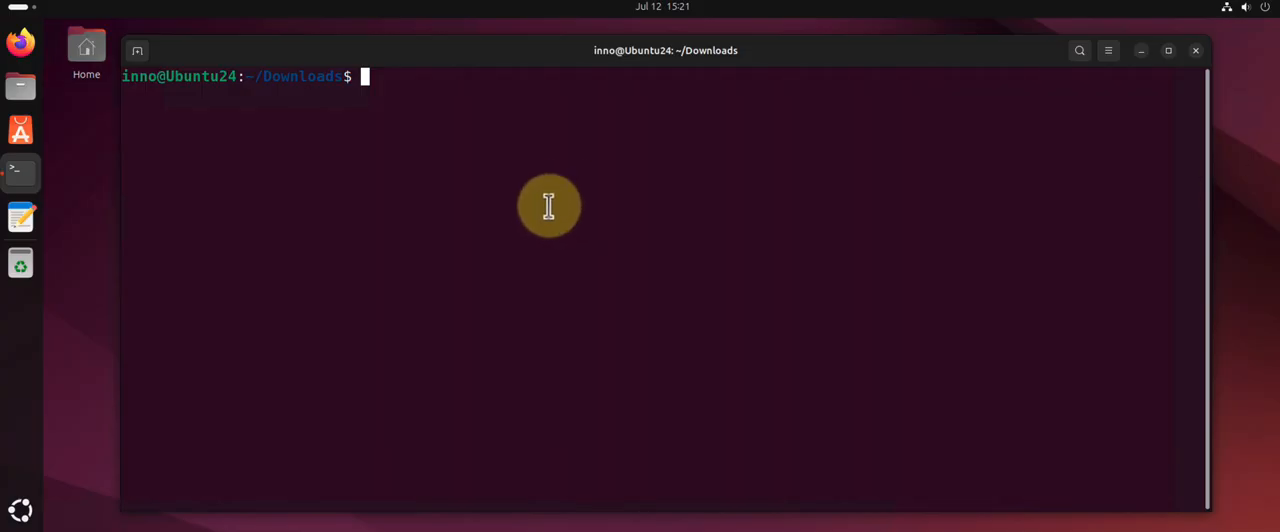
pyautogui.moveTo(584, 178)
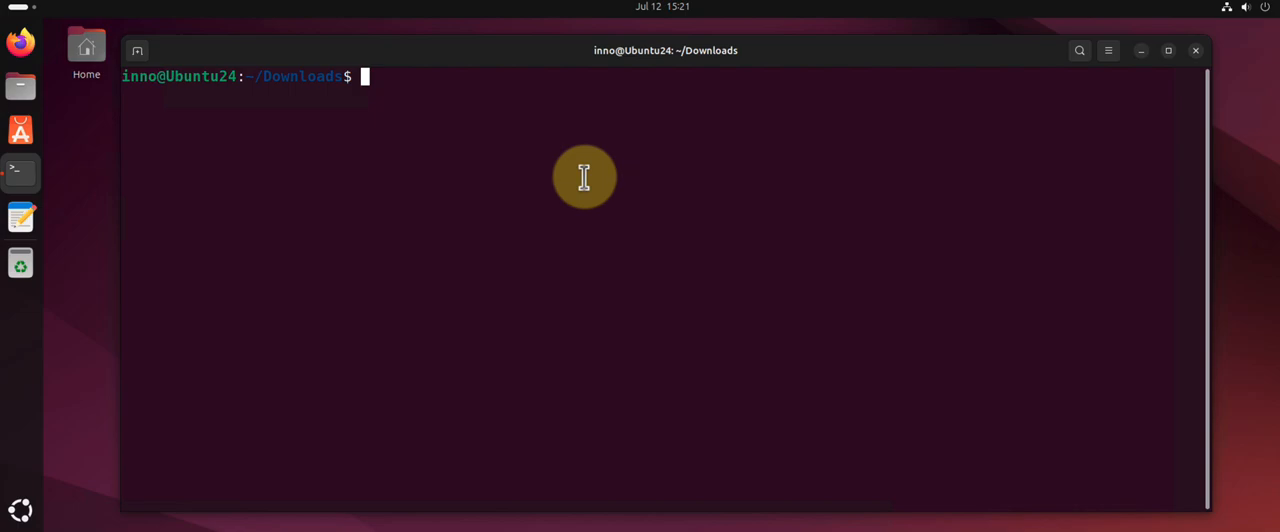
# Refresh package lists with 'sudo apt update', reporting 194 upgradable packages.
pyautogui.write('sudo')
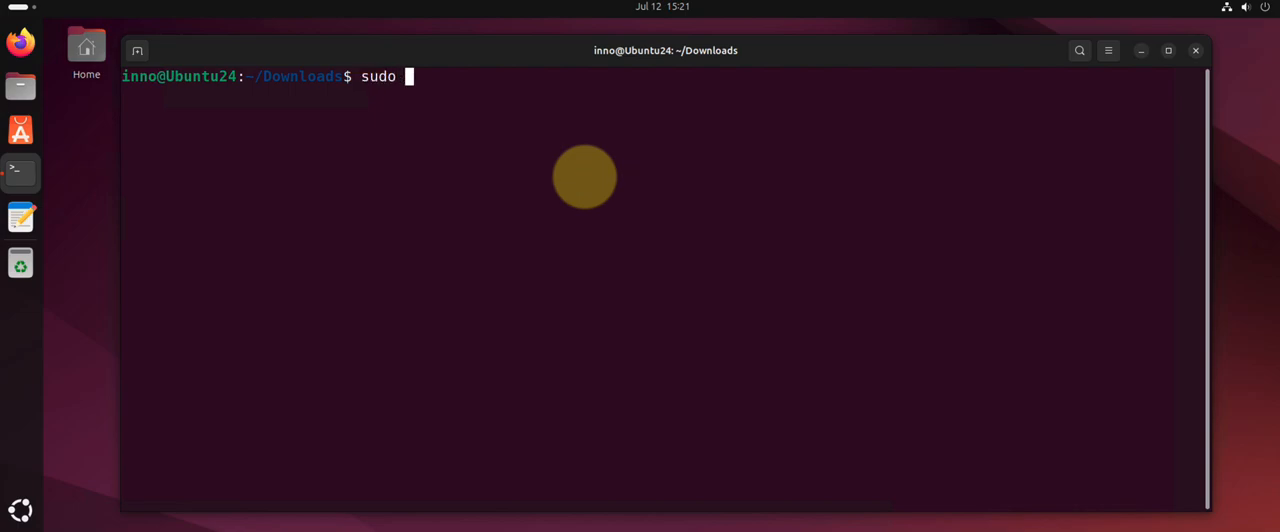
pyautogui.write('apt update')
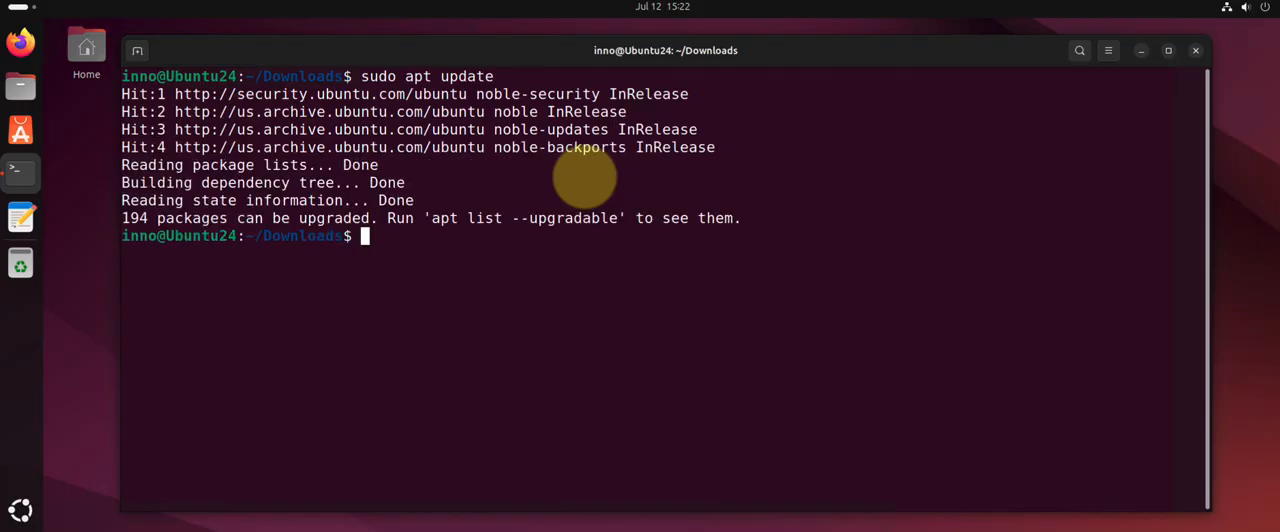
pyautogui.write('clear')
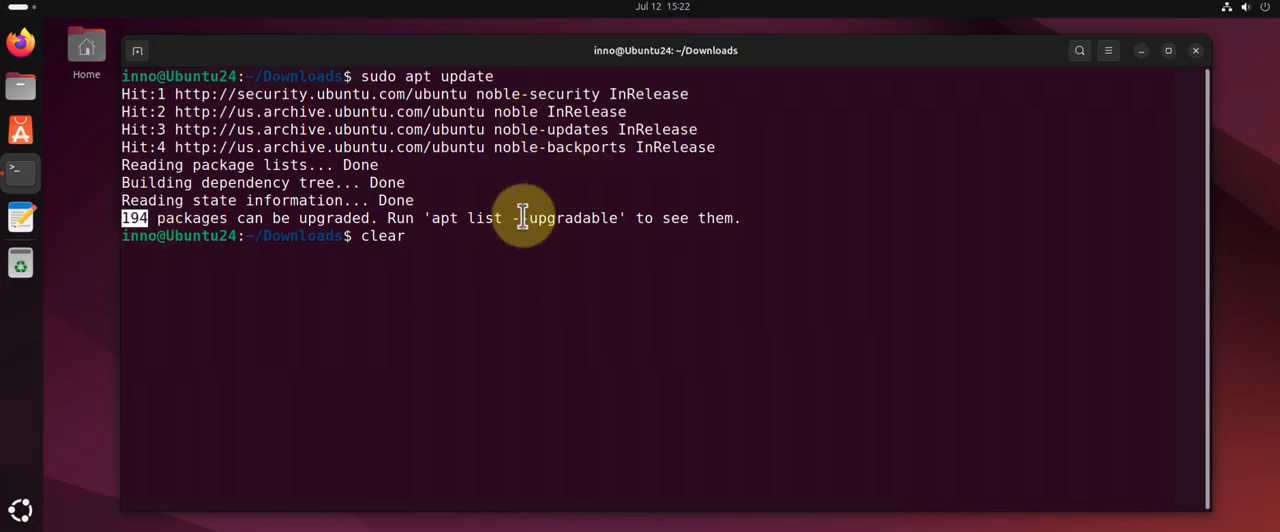
# Clear the screen and upgrade installed packages with 'sudo apt upgrade -y'.
pyautogui.press('Return')
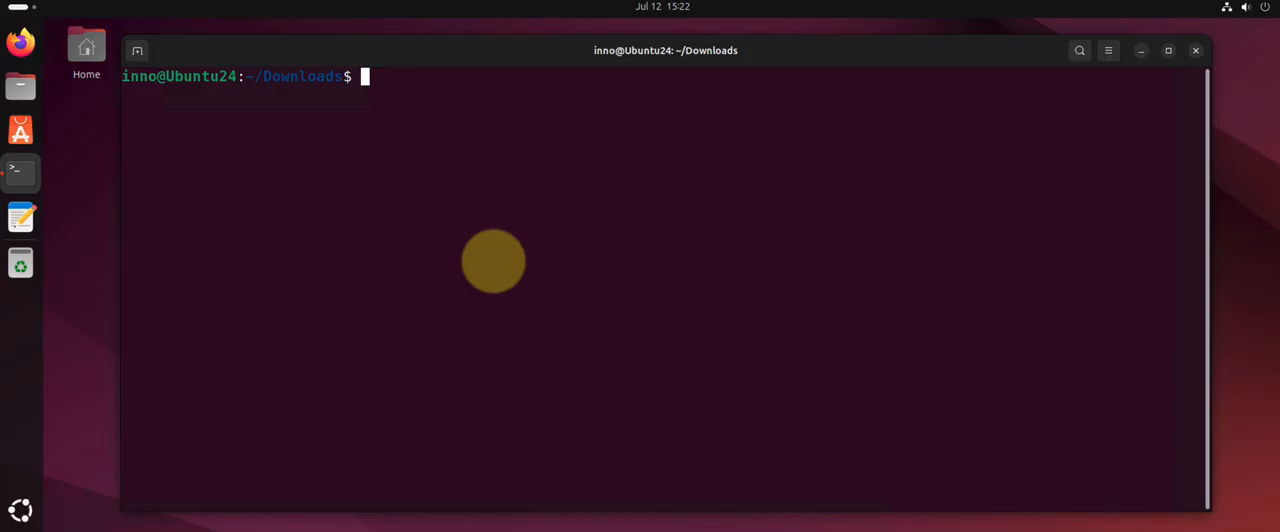
pyautogui.write('sudo apt')
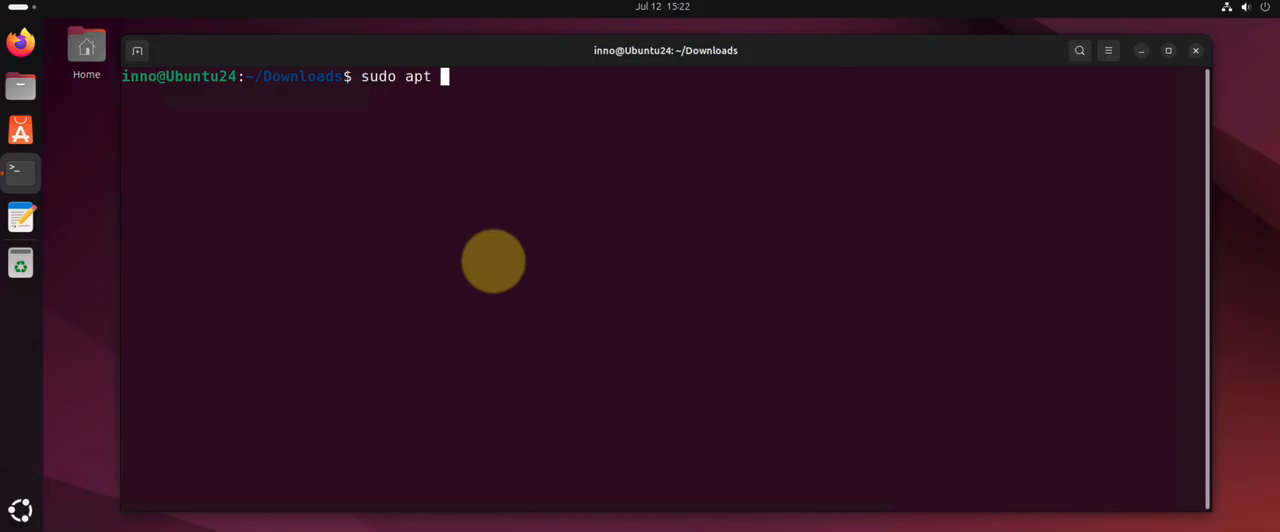
pyautogui.write('upg')
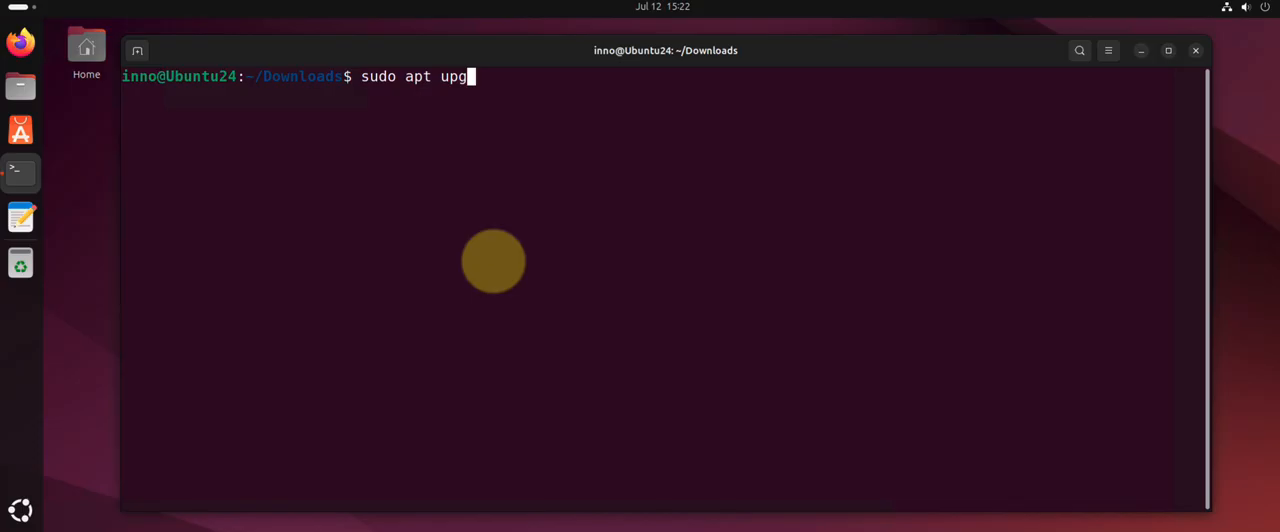
pyautogui.write('rade')
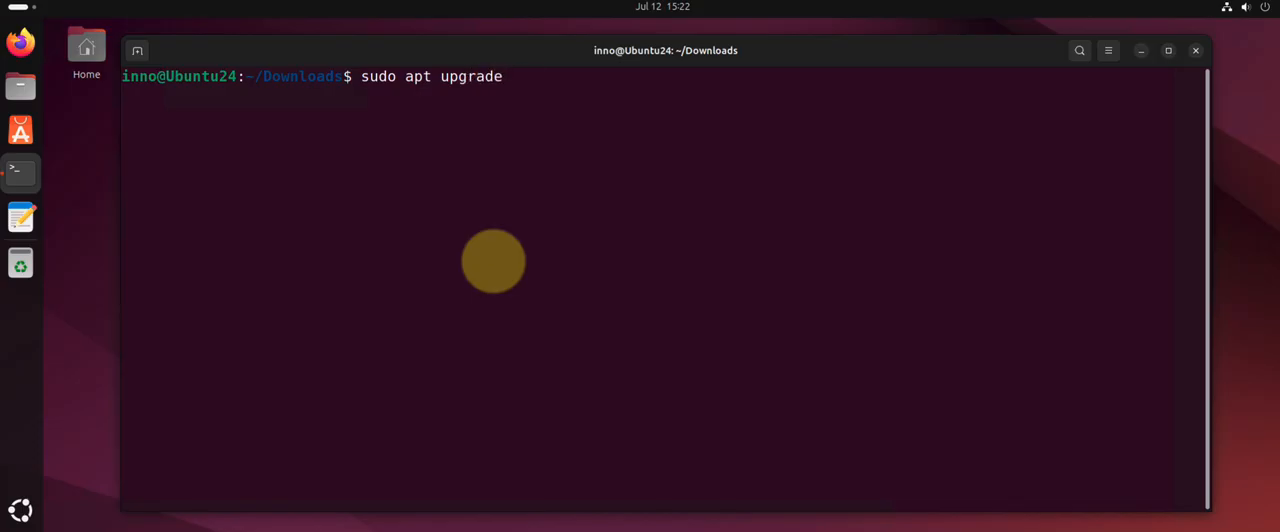
pyautogui.write('-y')
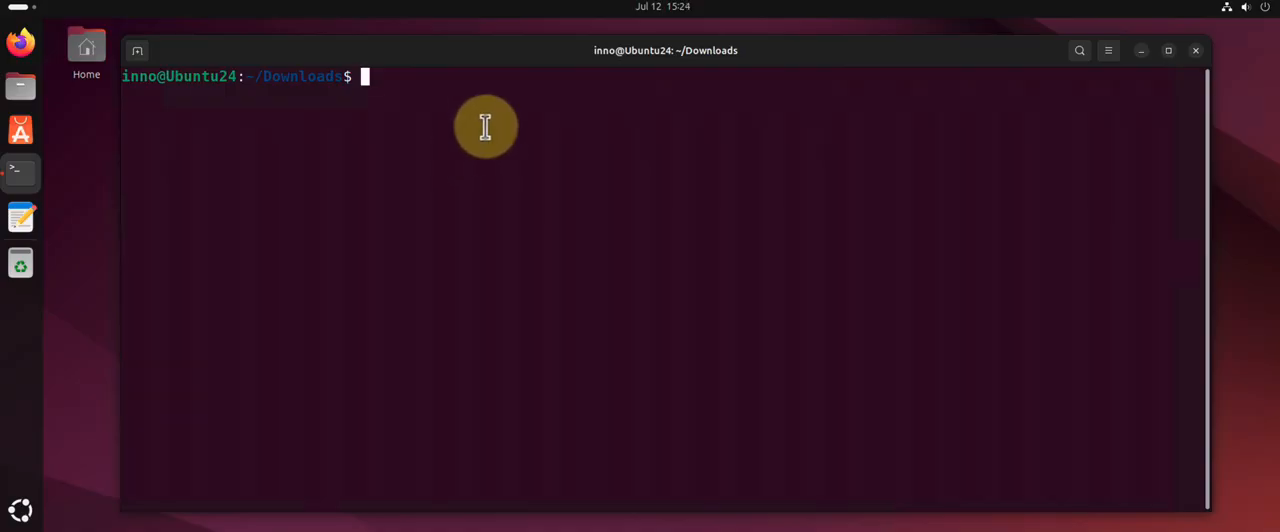
# Install nmap with 'sudo apt install nmap', confirming the prompt with y.
pyautogui.write('su')
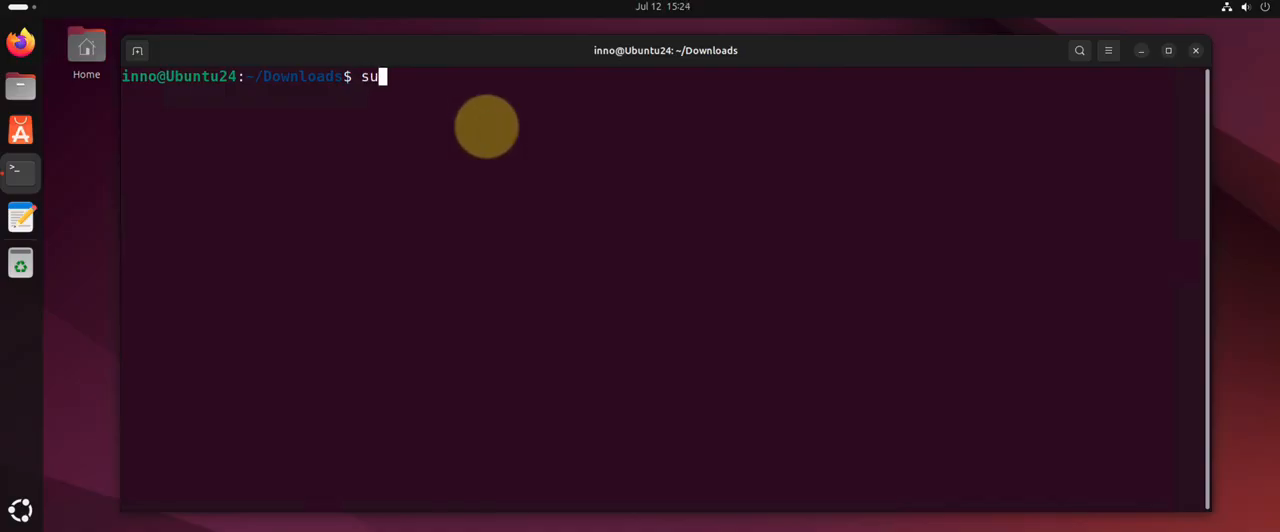
pyautogui.write('do apt install nmap')
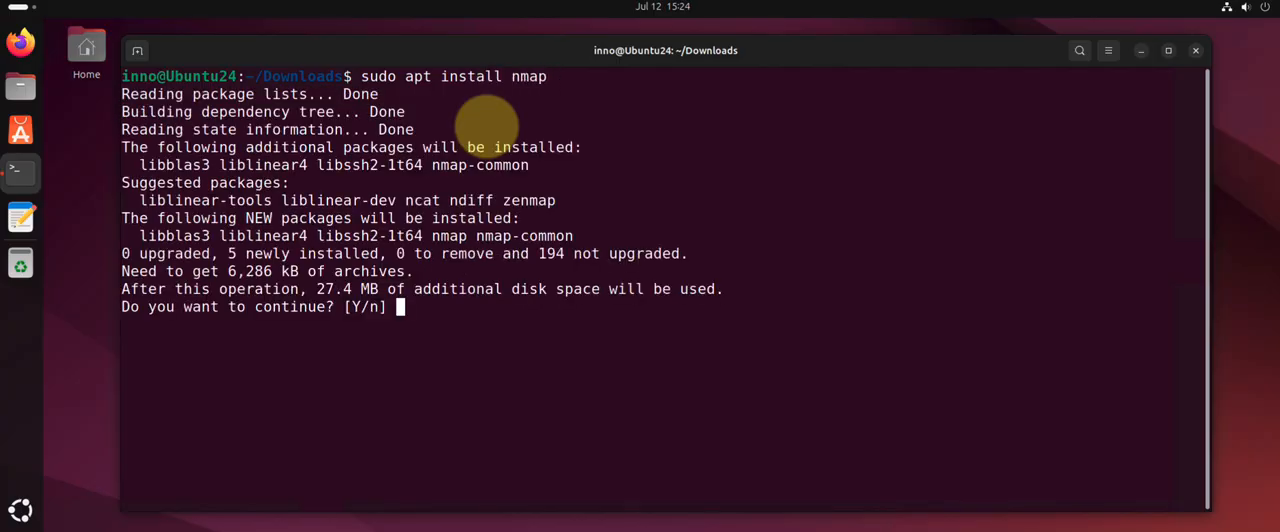
pyautogui.write('y')
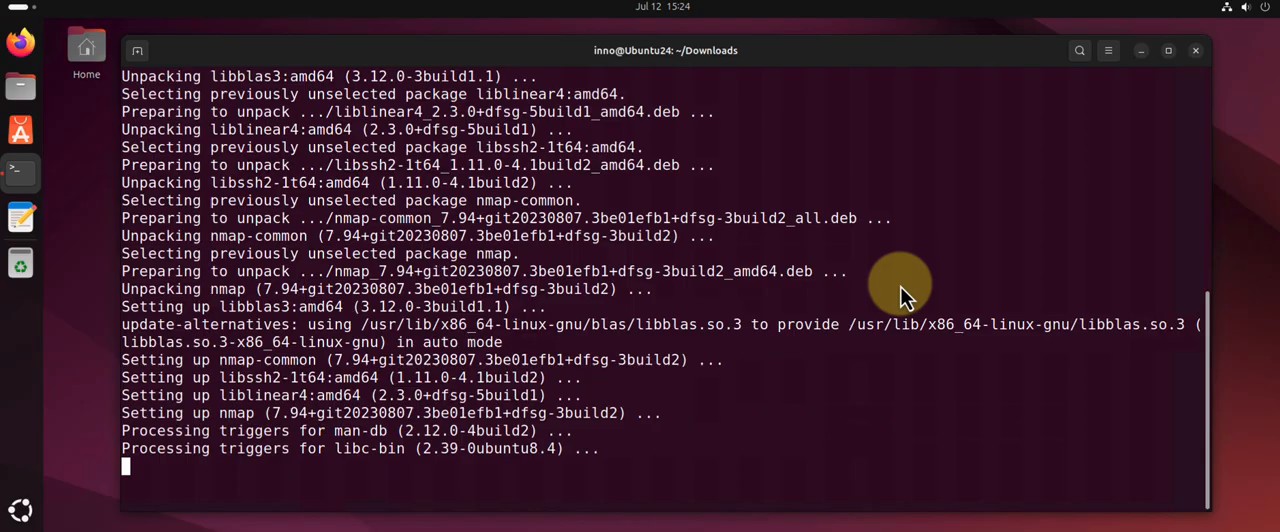
pyautogui.write('clear')
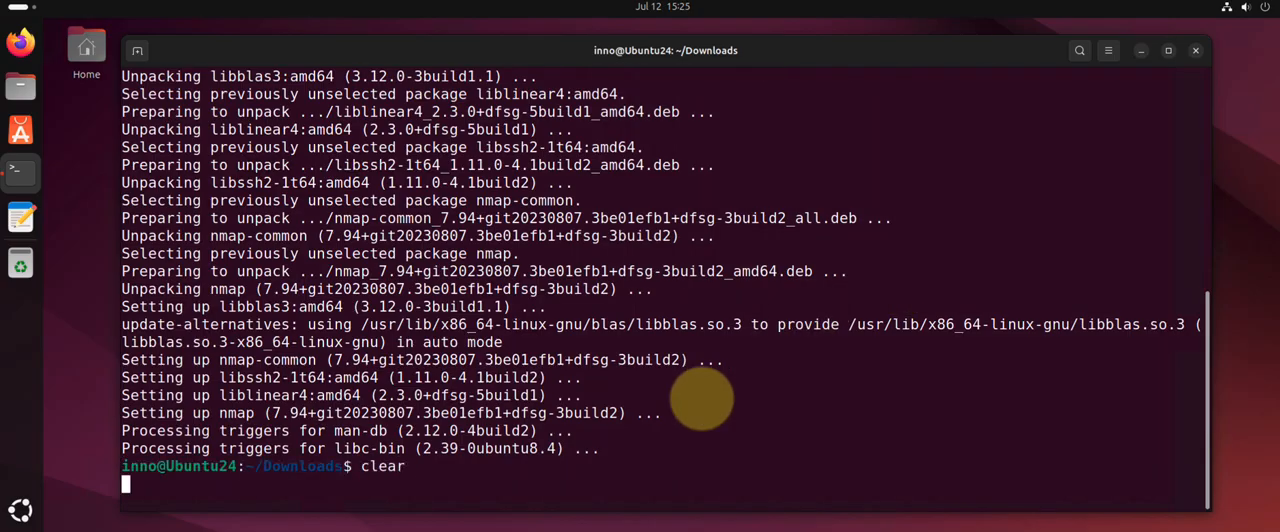
# Confirm nmap is at /usr/bin/nmap and reports version 7.94SVN.
pyautogui.write('which')
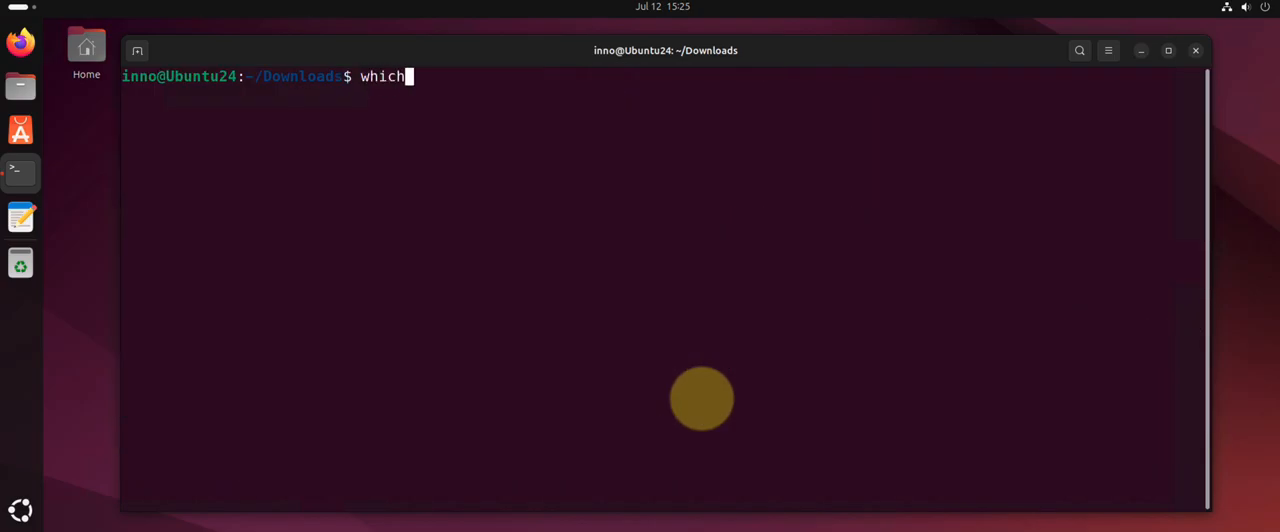
pyautogui.write('nmap')
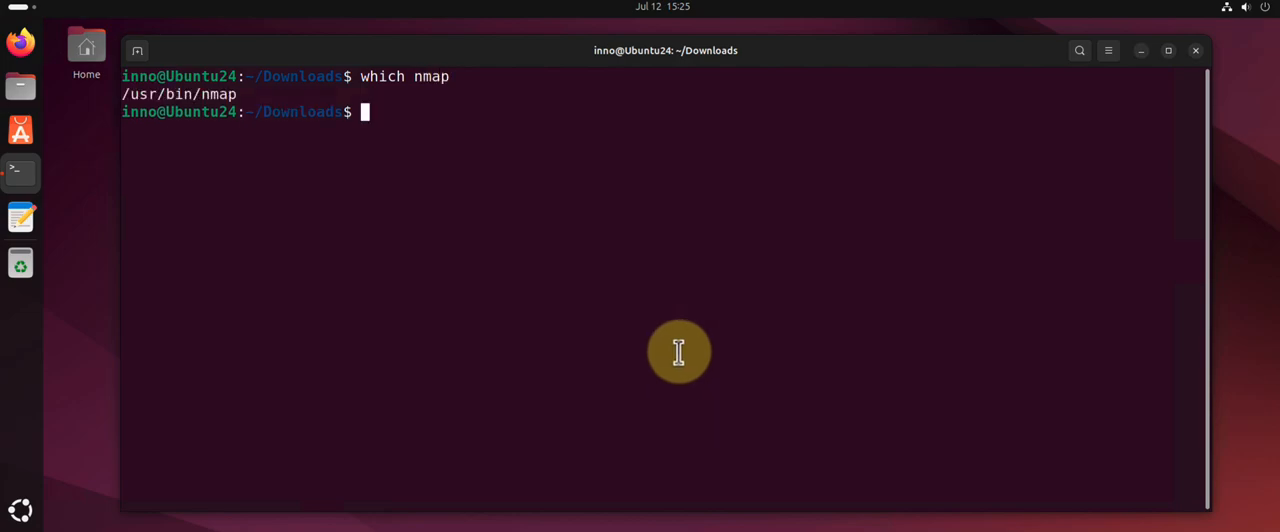
pyautogui.write('nm')
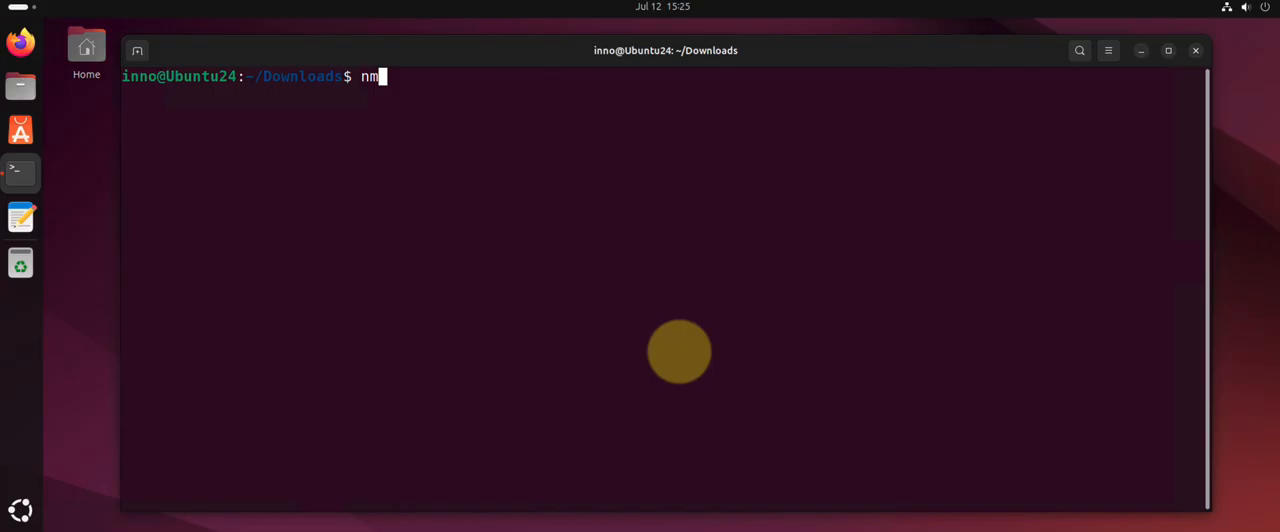
pyautogui.write('ap')
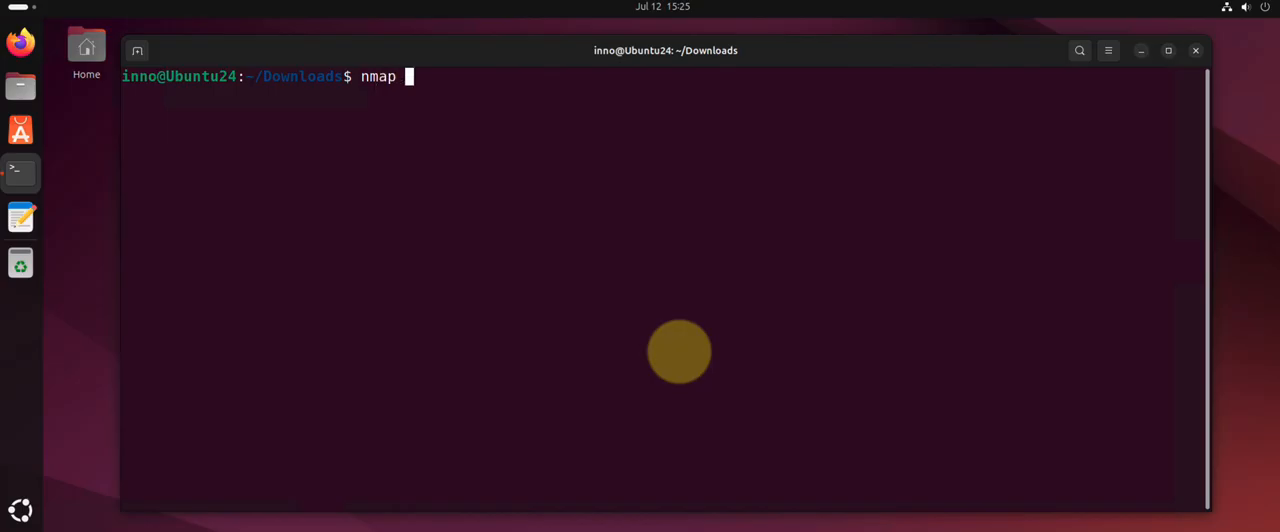
pyautogui.press('Return')
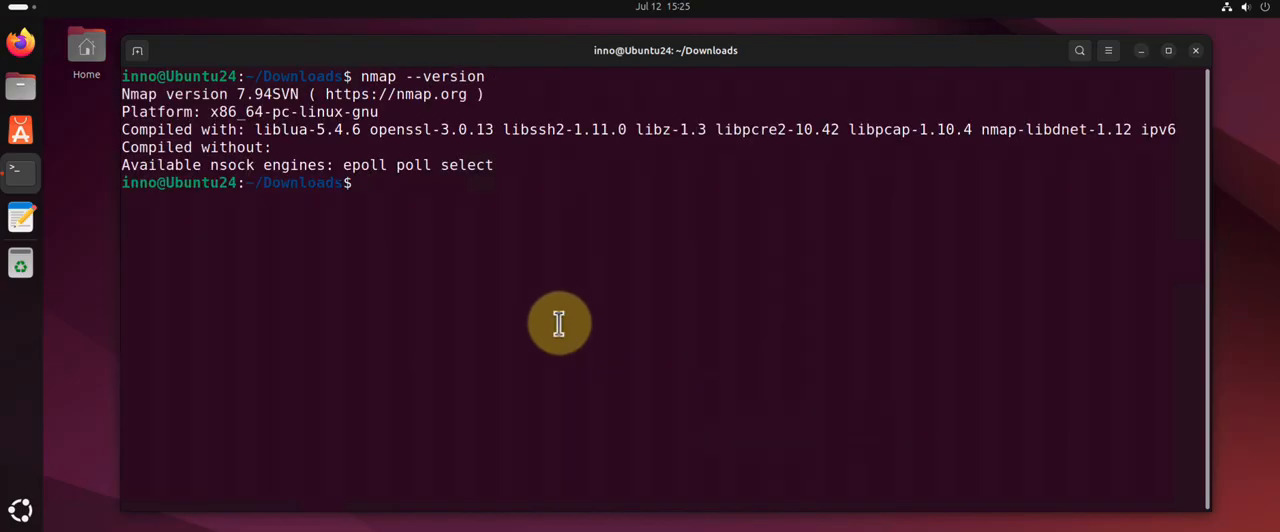
pyautogui.write('clear')
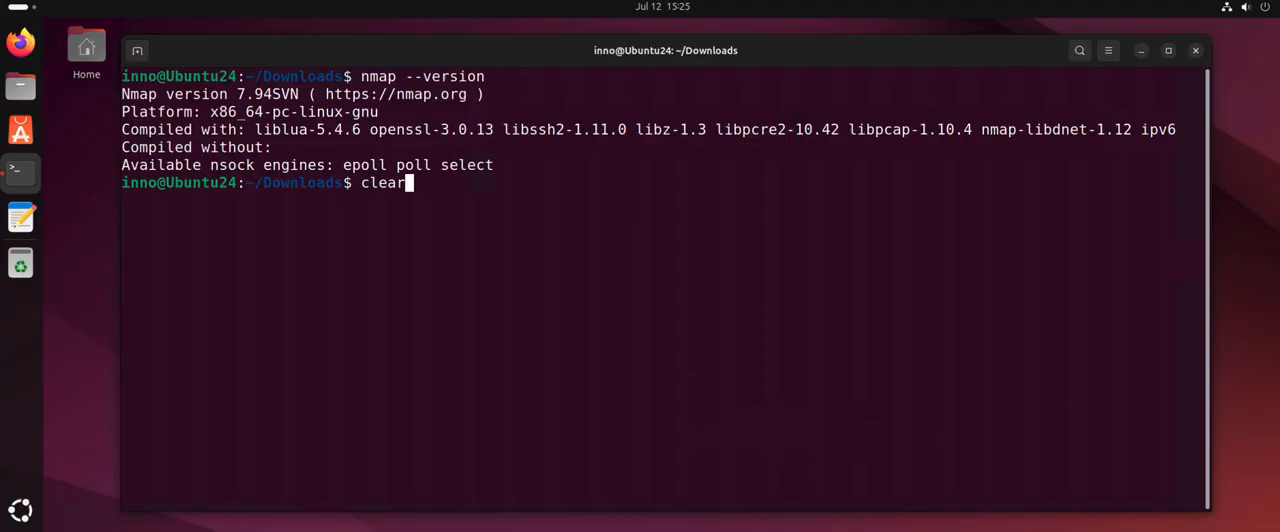
pyautogui.moveTo(564, 250)
pyautogui.write('ls')
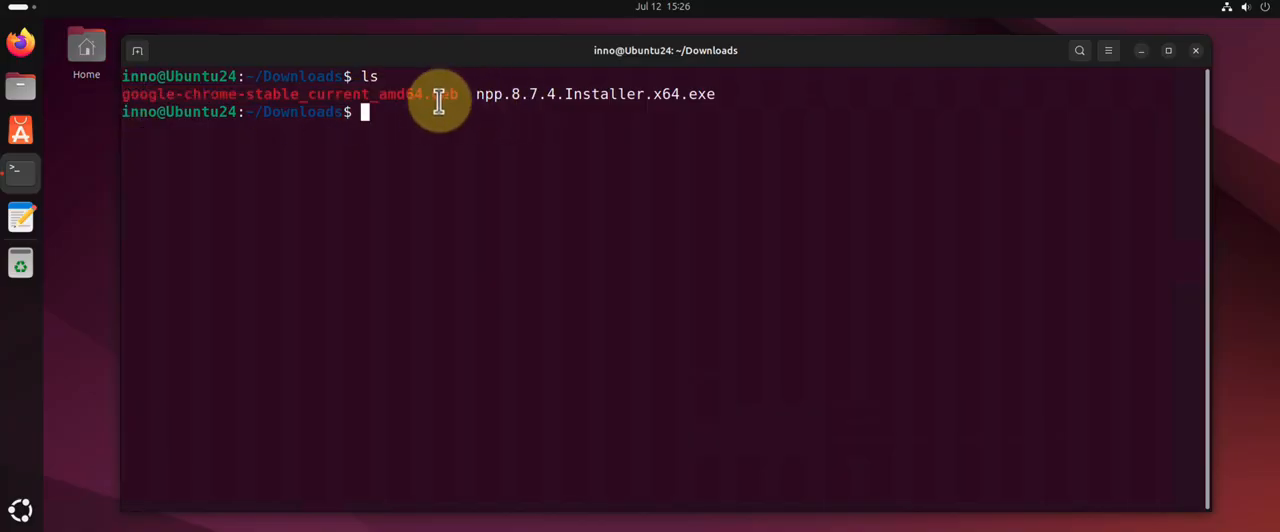
pyautogui.moveTo(448, 128)
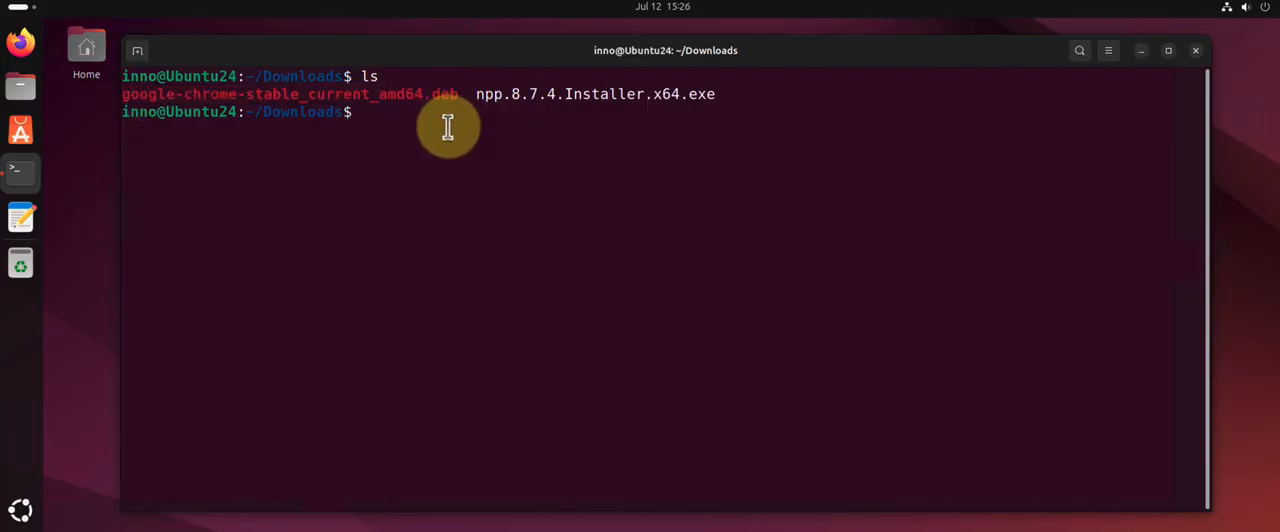
# Install Chrome 138 from google-chrome-stable_current_amd64.deb using 'sudo dpkg -i'.
pyautogui.write('sud')
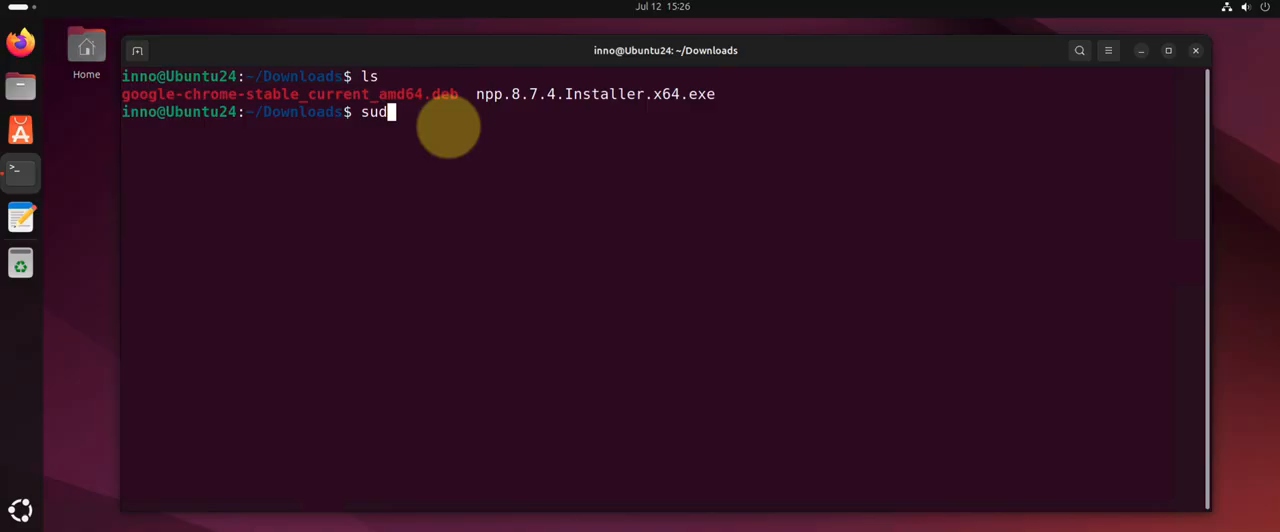
pyautogui.write('o dpkg')
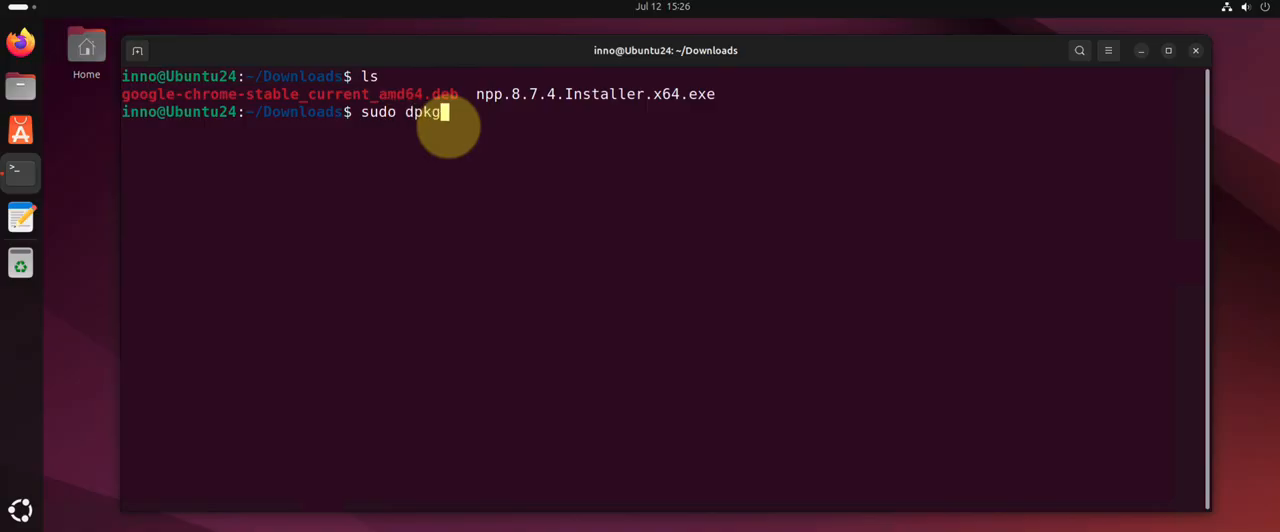
pyautogui.write('-i')
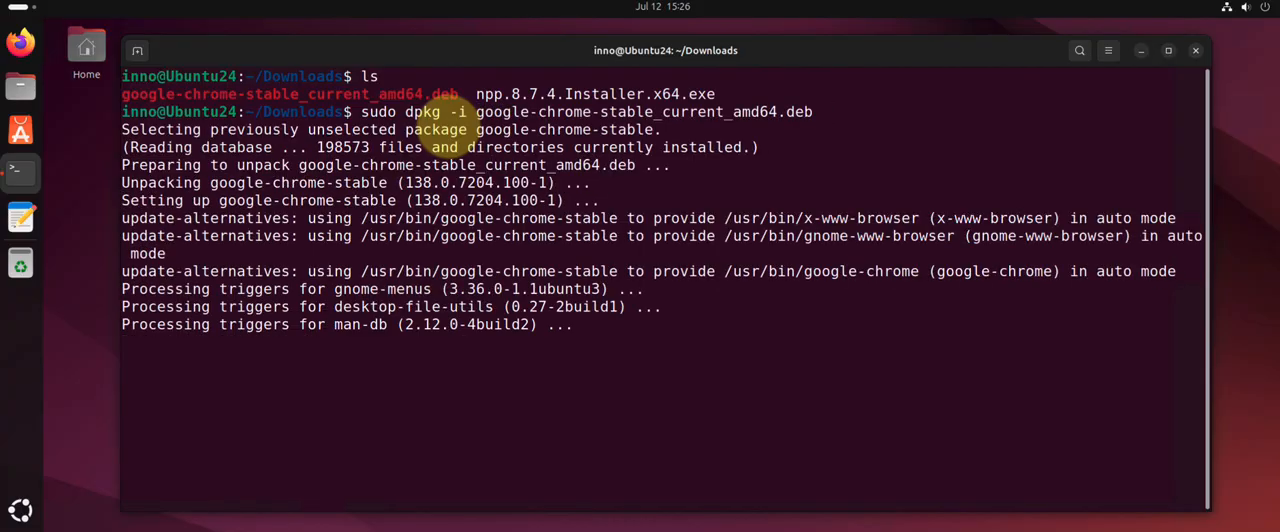
pyautogui.write('clear')
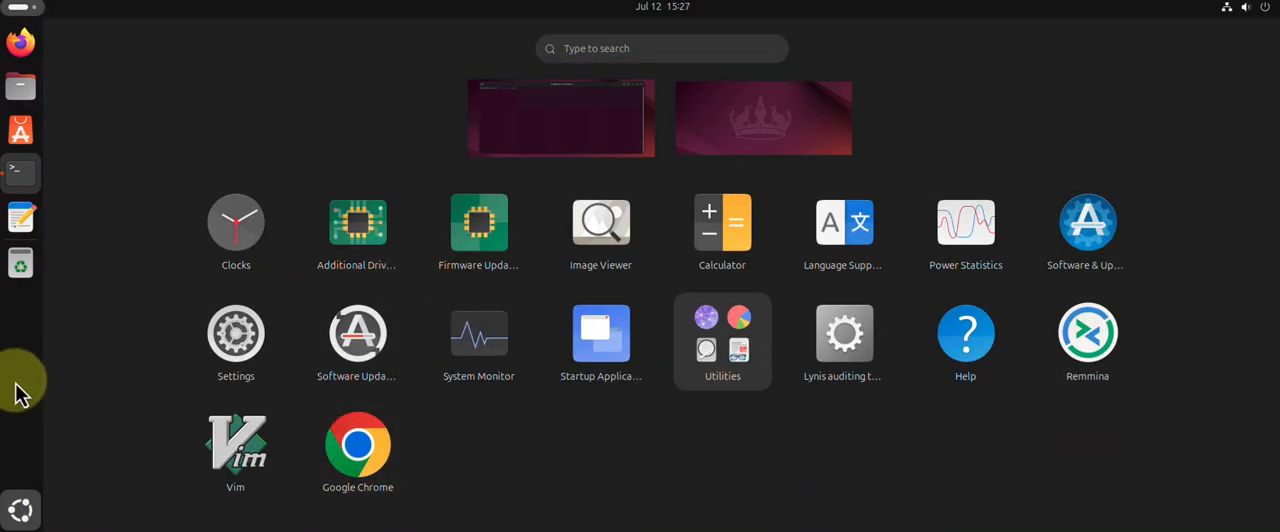
pyautogui.click(20, 172)
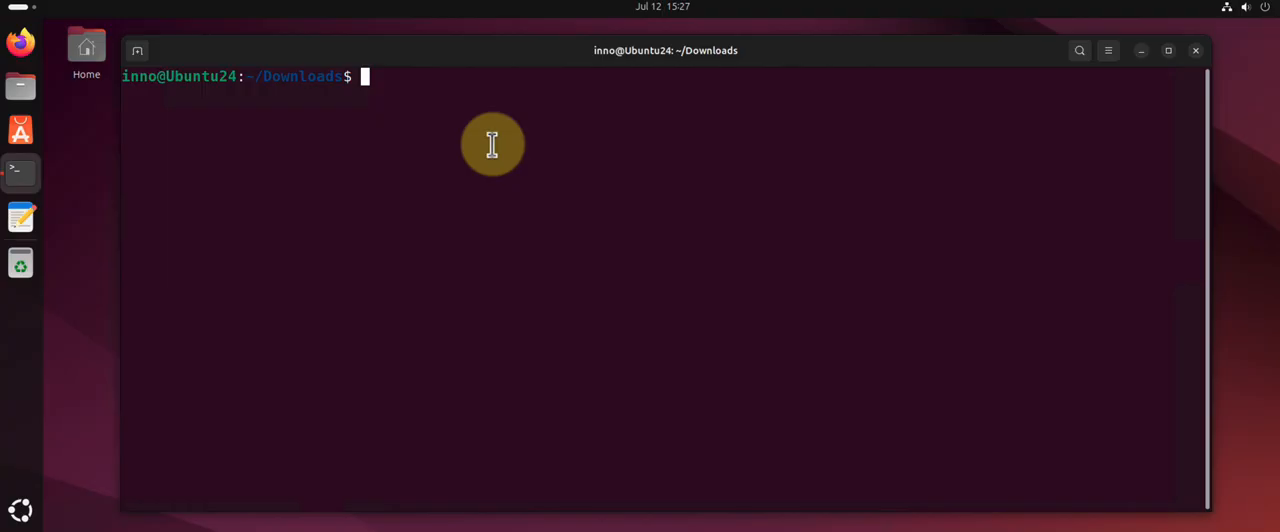
# Repair broken dependencies with 'sudo apt --fix-broken install'.
pyautogui.write('sudo apt')
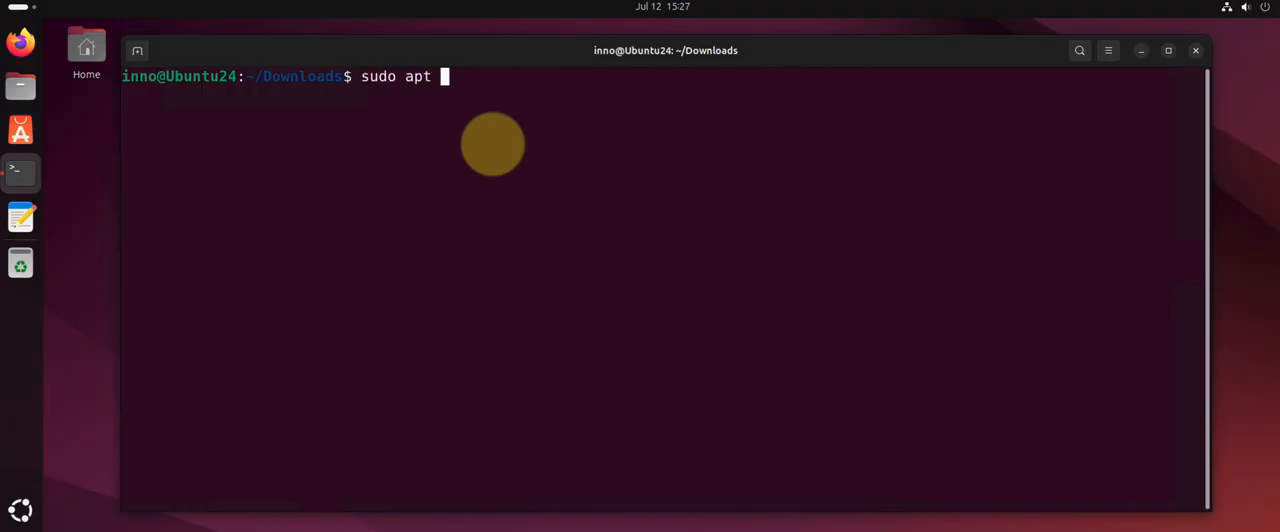
pyautogui.write('--fix')
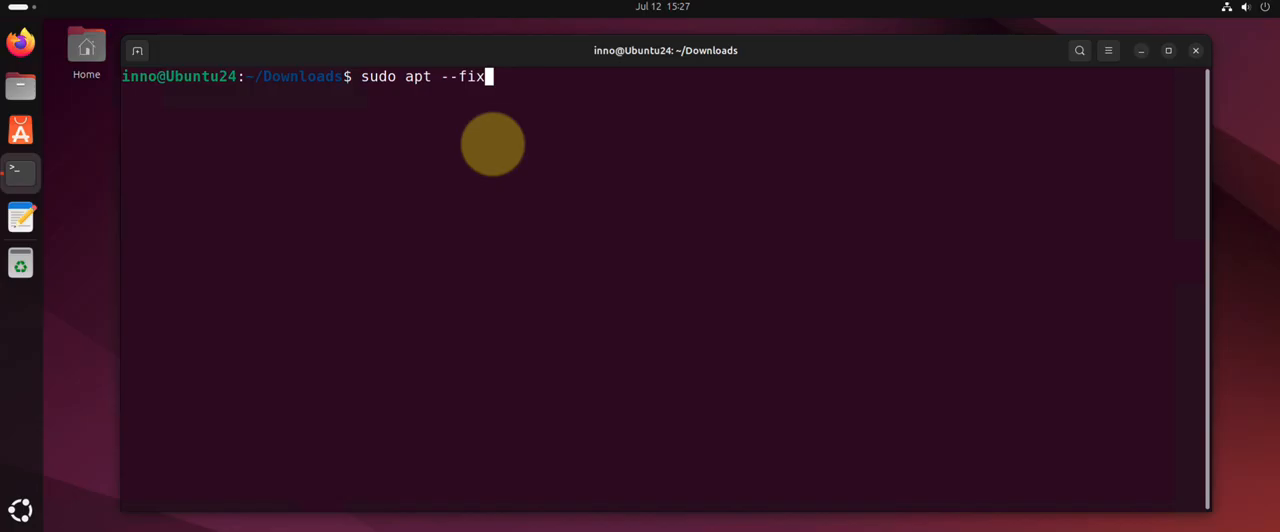
pyautogui.write('-b')
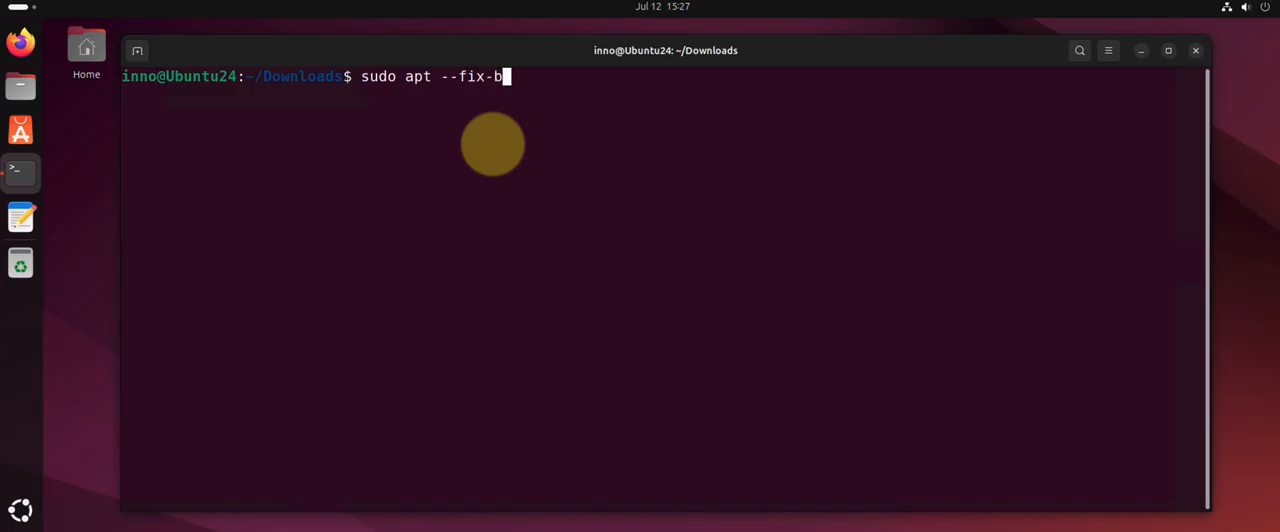
pyautogui.write('roken')
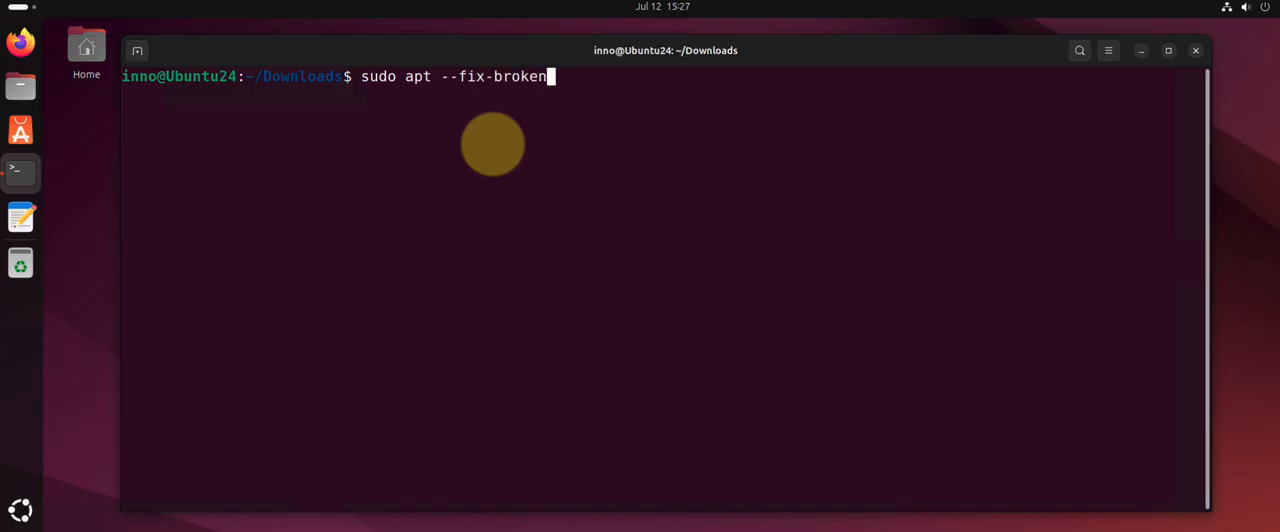
pyautogui.write('install')
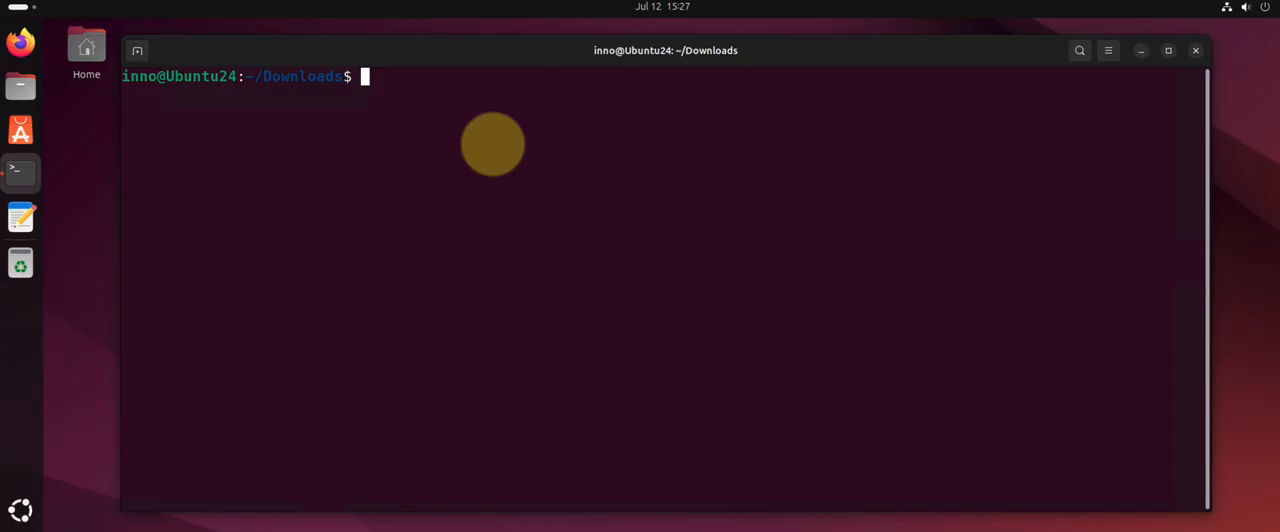
pyautogui.write('which namp')
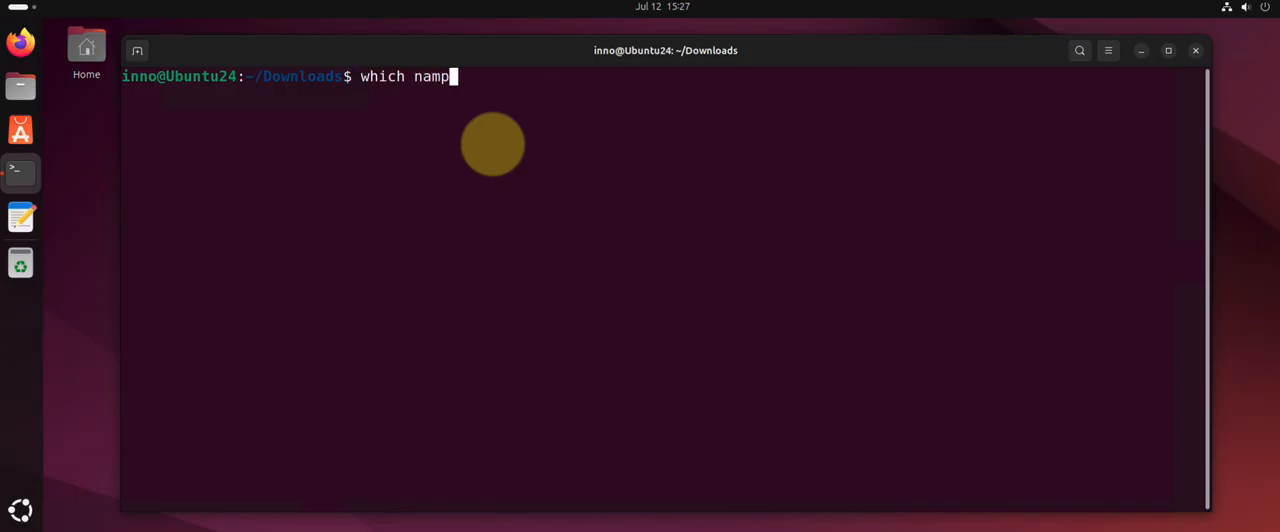
# Verify nmap at /usr/bin/nmap and run 'apt search nmap', listing zenmap.
pyautogui.write('nmap')
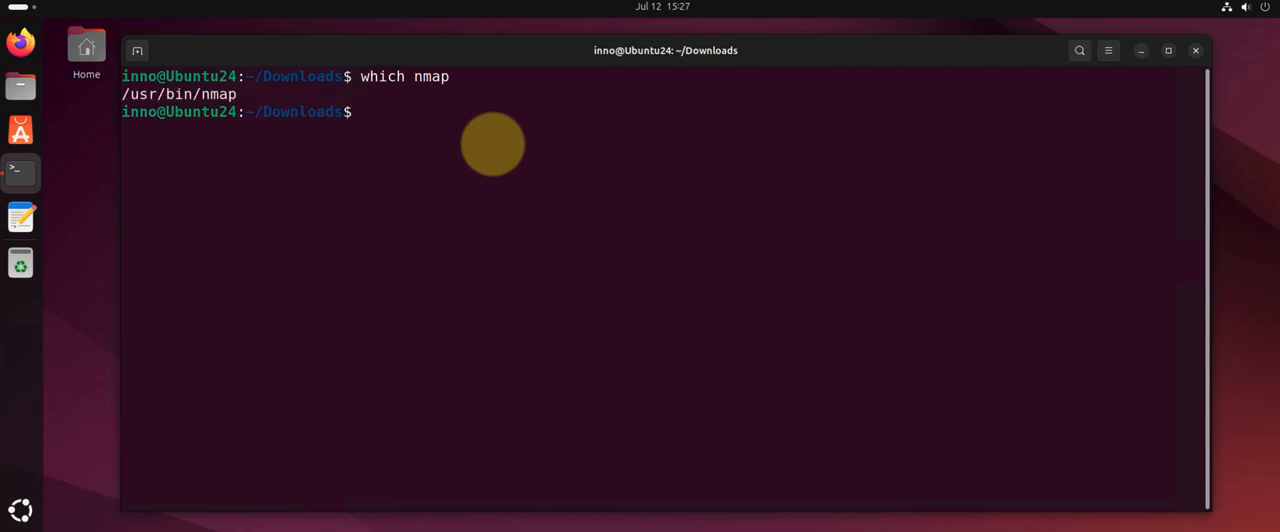
pyautogui.write('apt search nmap')
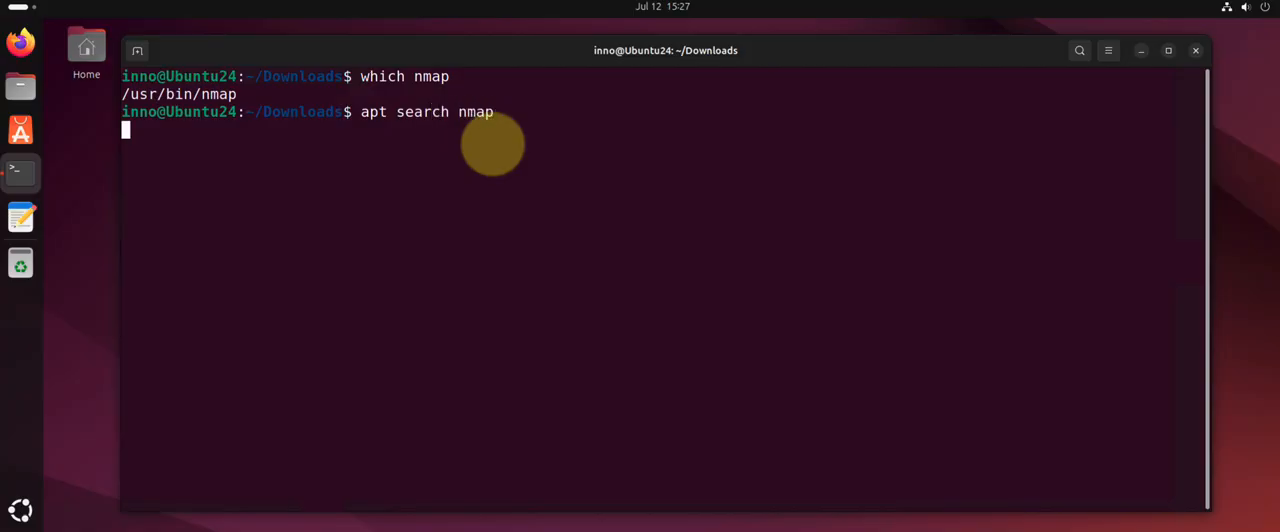
pyautogui.press('Return')
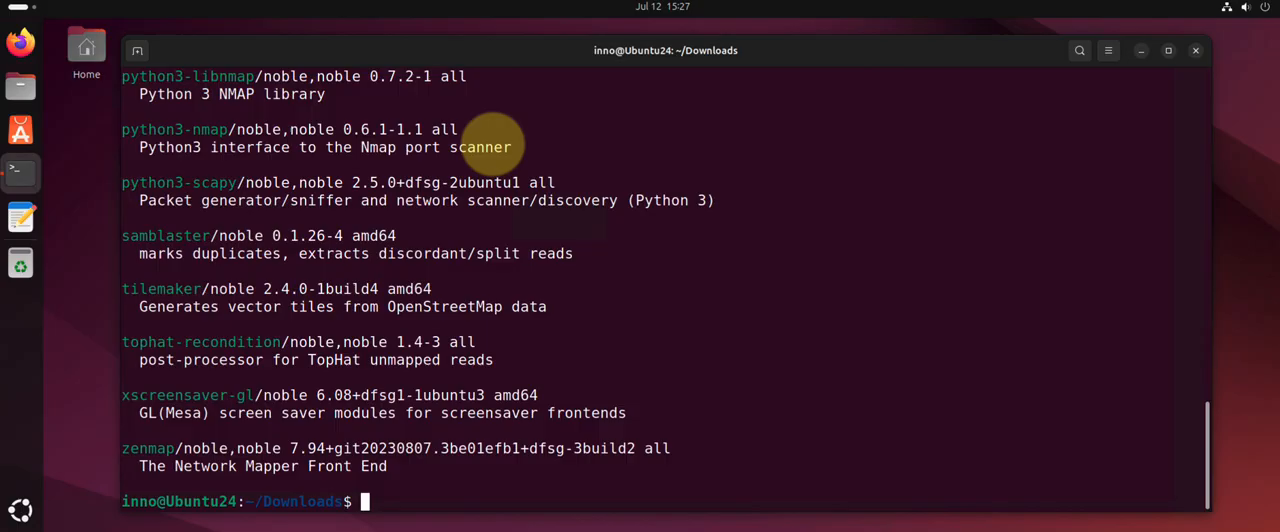
pyautogui.write('clear')
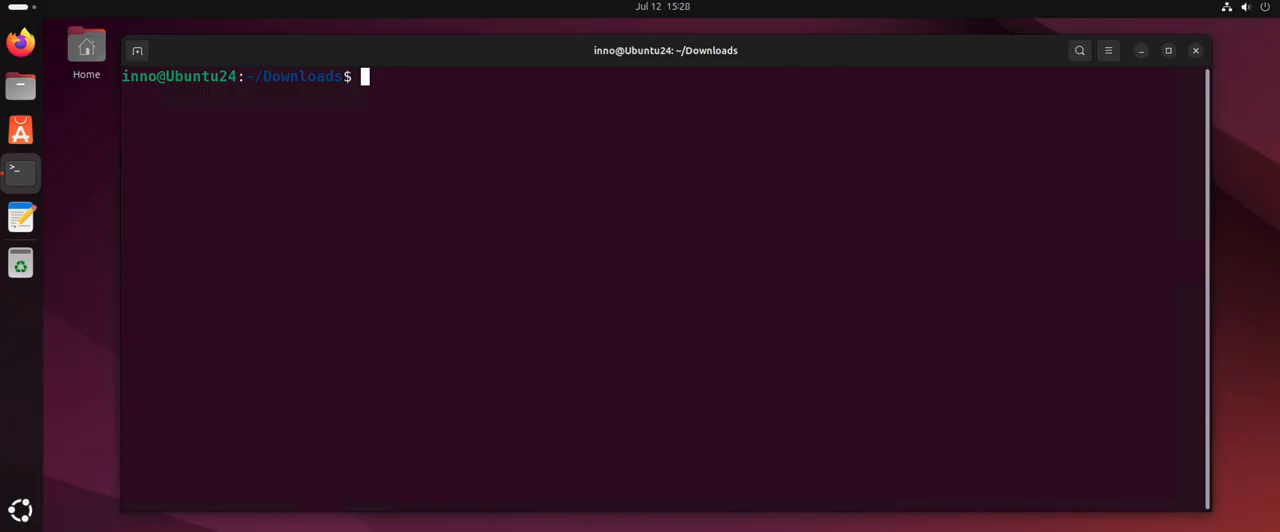
# Remove nmap with 'sudo apt remove nmap', confirming with y.
pyautogui.click(495, 161)
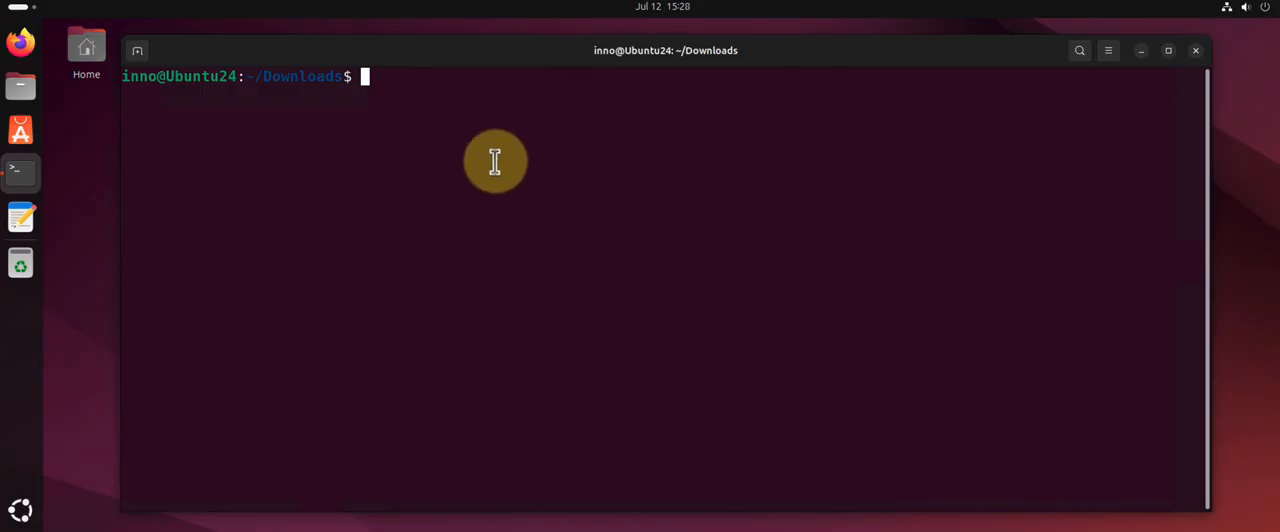
pyautogui.write('sudo apt')
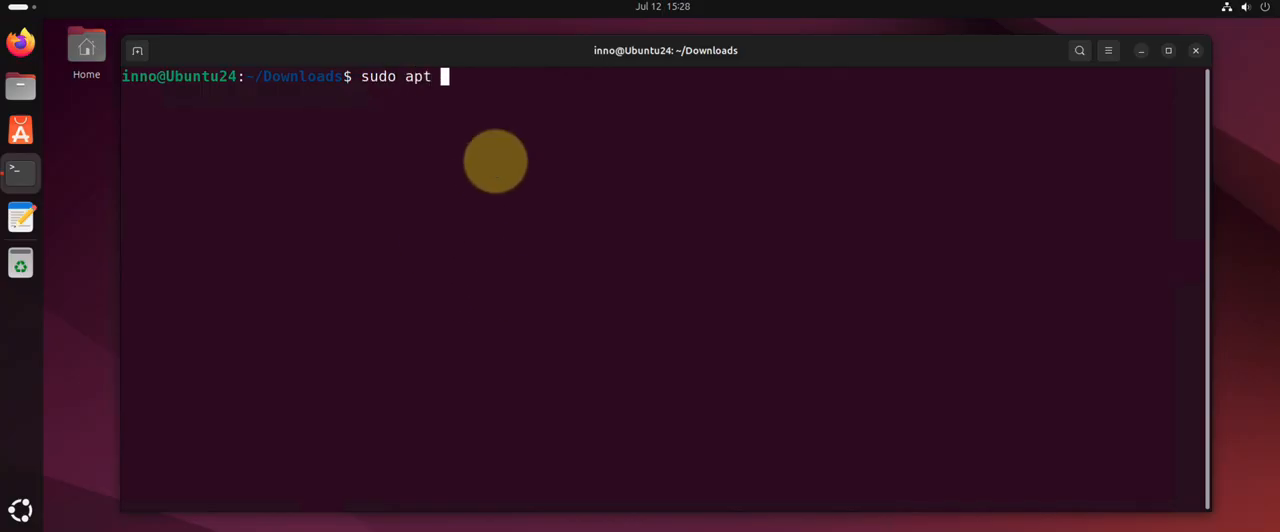
pyautogui.write('remove')
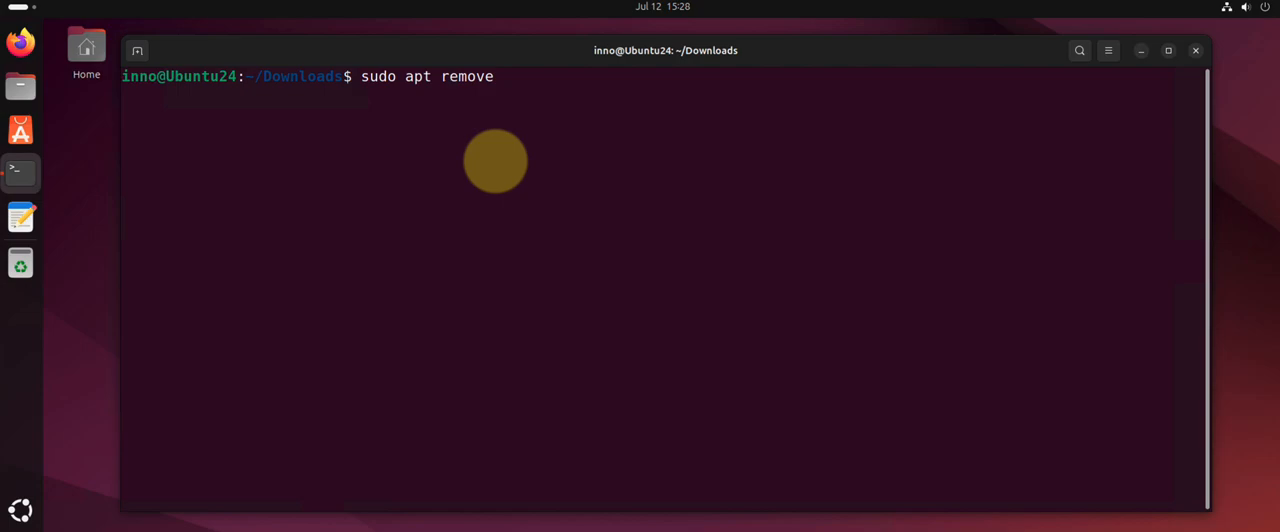
pyautogui.write('nmap')
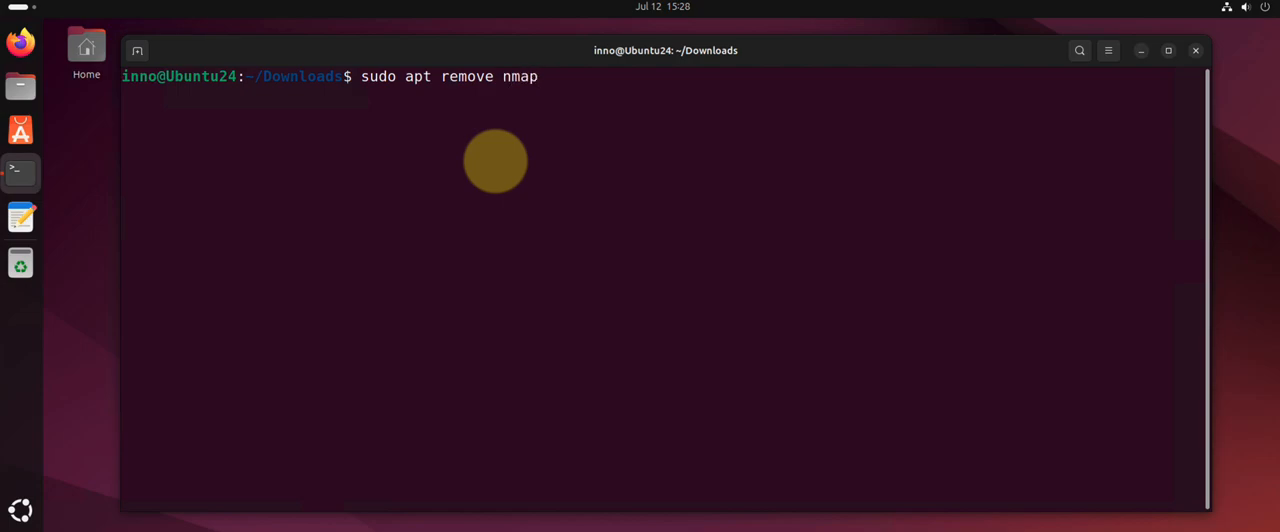
pyautogui.press('Return')
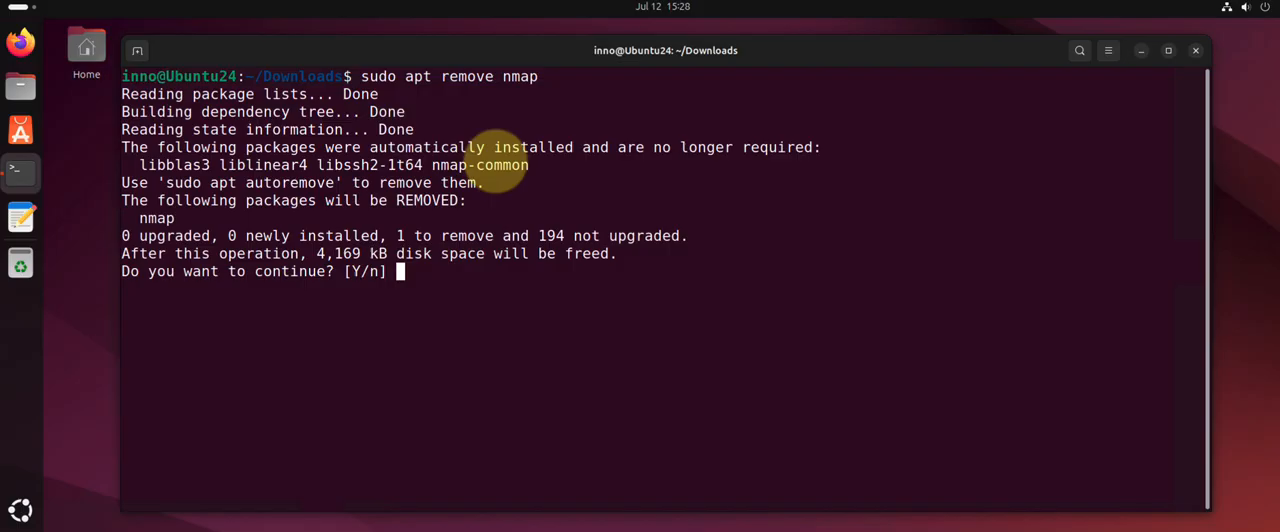
pyautogui.write('y')
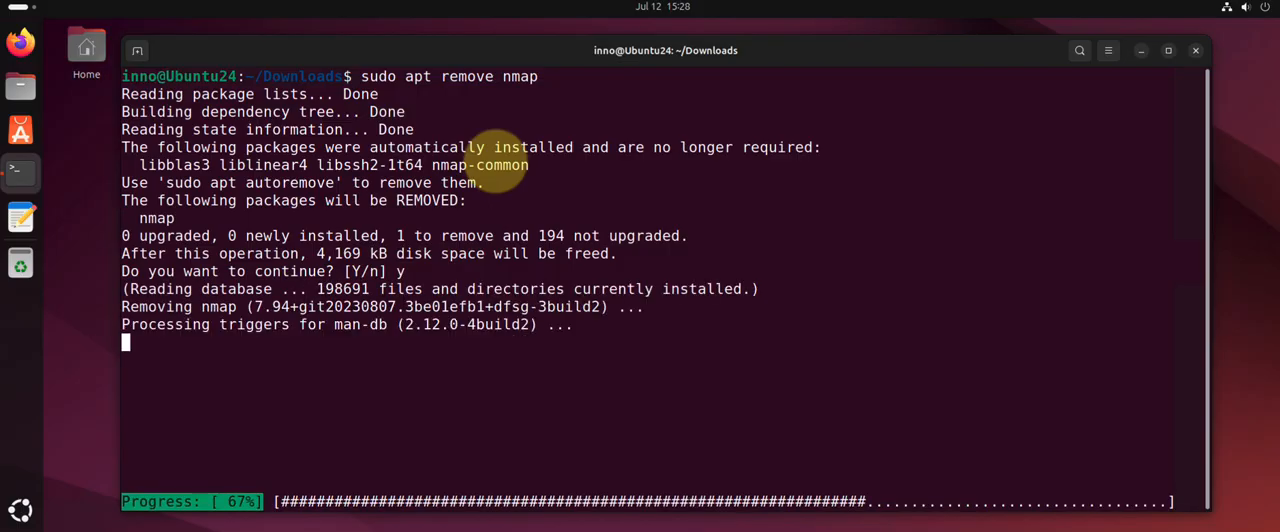
pyautogui.write('clear')
pyautogui.write('which')
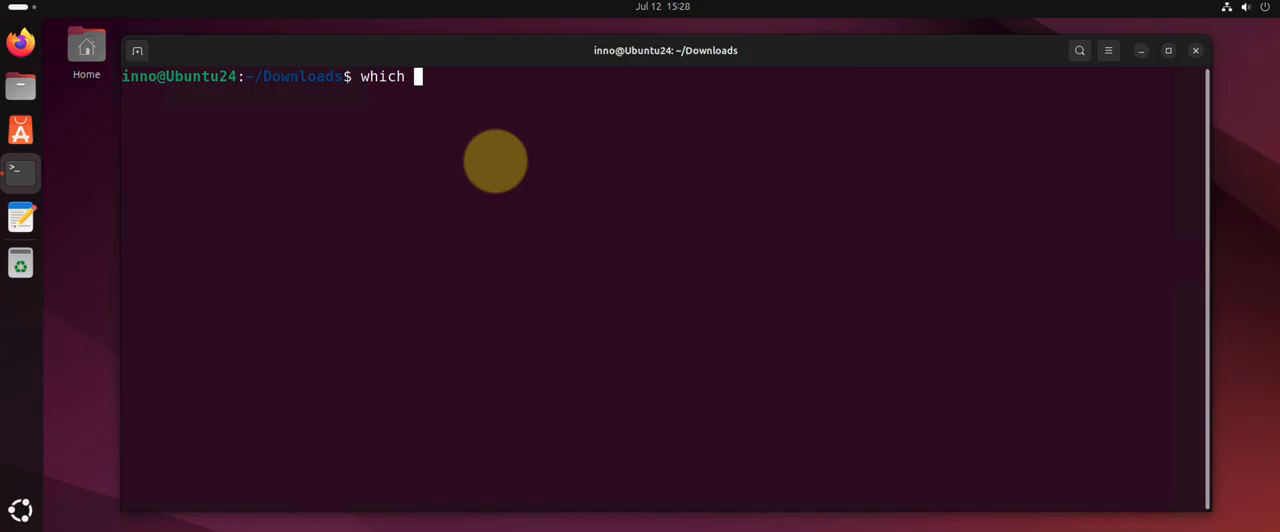
# Confirm 'which nmap' returns nothing and run 'sudo apt purge'.
pyautogui.write('nmap')
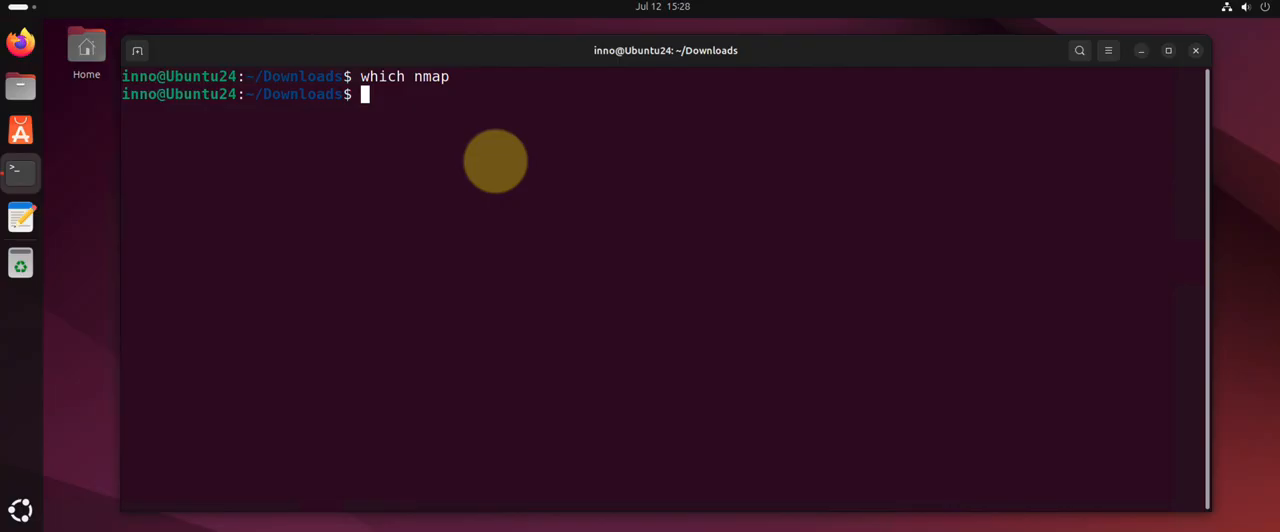
pyautogui.write('sudo apt')
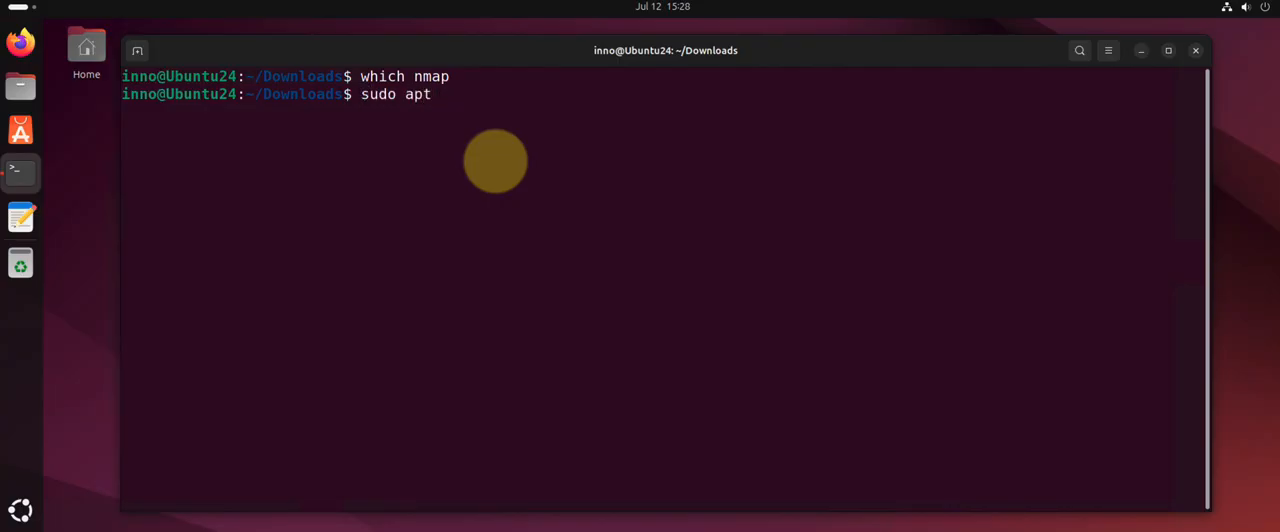
pyautogui.write('purge')
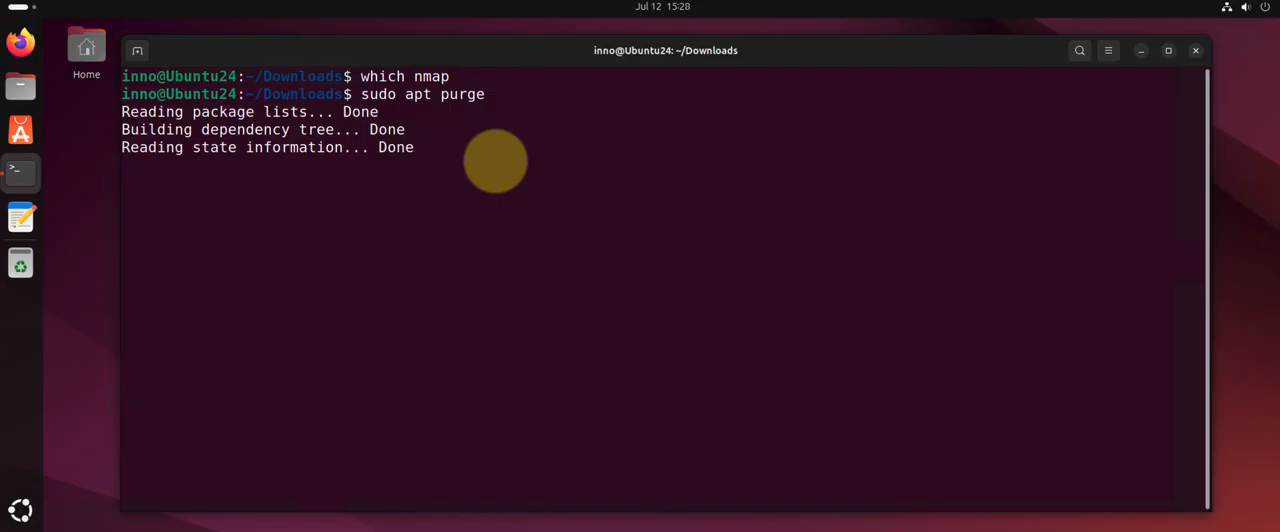
pyautogui.press('Return')
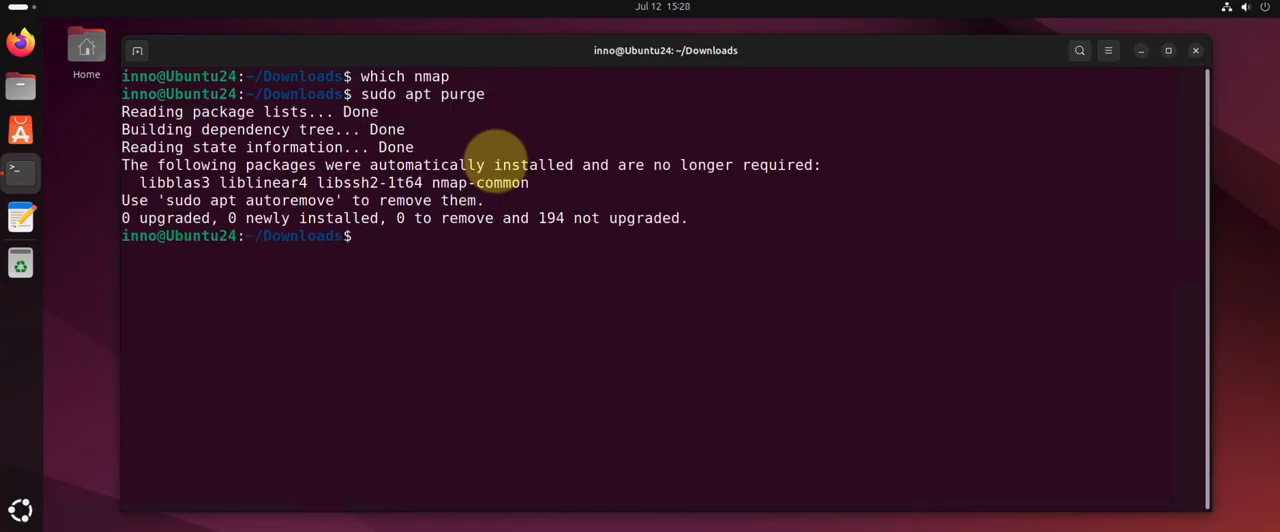
# Autoremove libblas3, liblinear4, libssh2-1t64 and nmap-common, then clear the screen.
pyautogui.write('sudo apt autoremove')
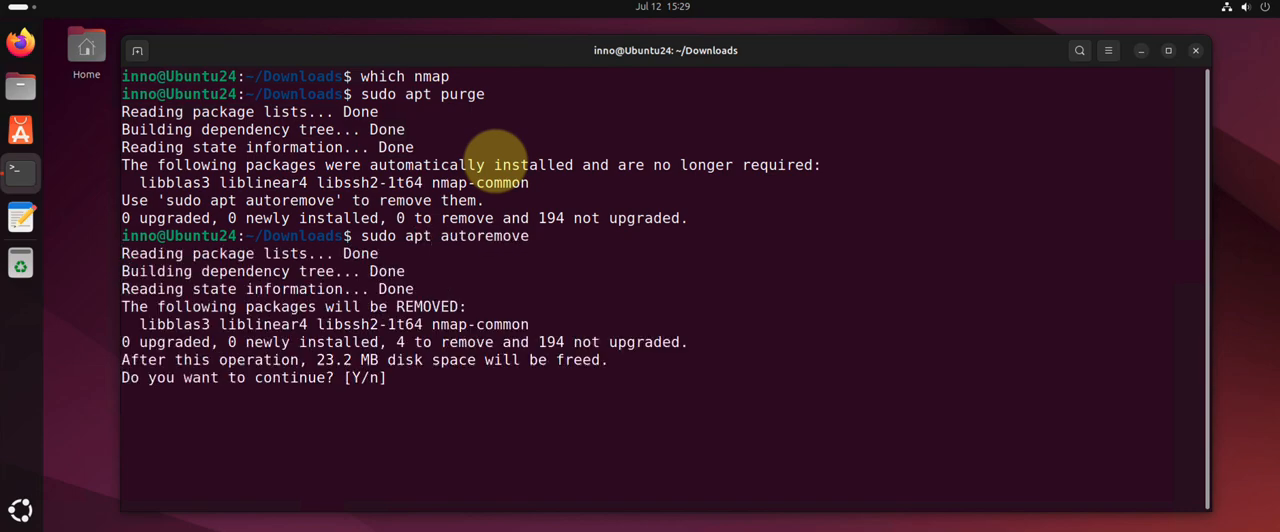
pyautogui.write('y')
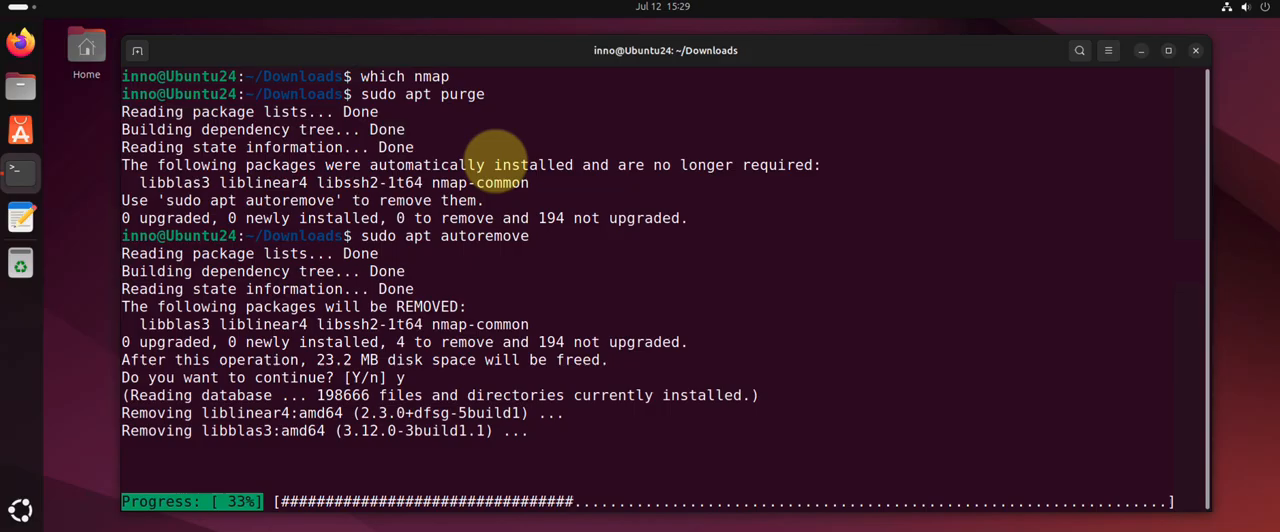
pyautogui.write('clear')
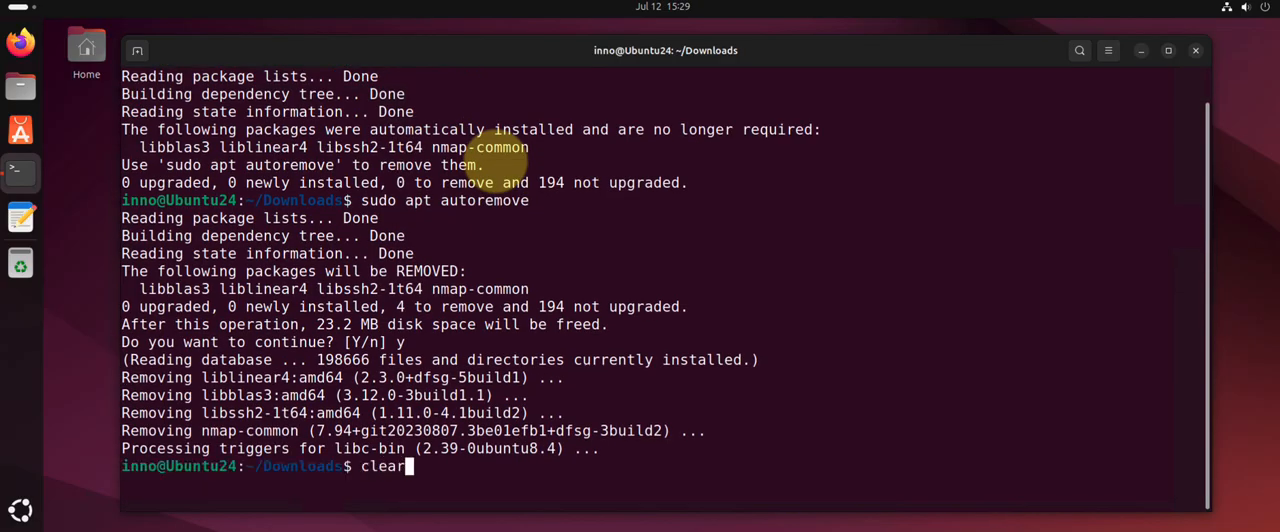
pyautogui.press('Return')
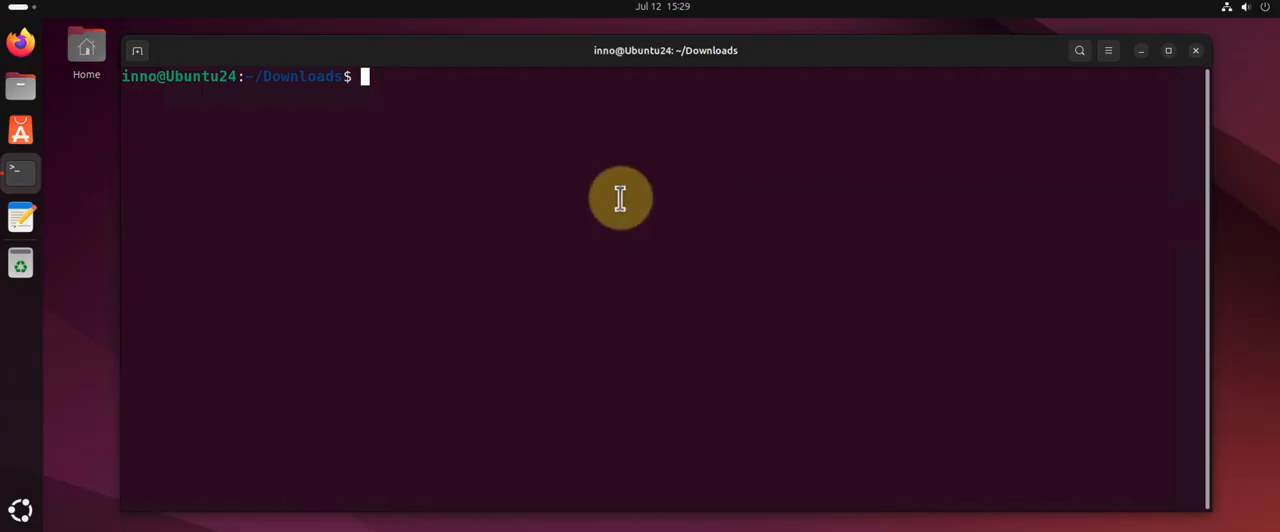
# Check 'snap --version', showing snap and snapd 2.70 on Ubuntu 24.04.
pyautogui.write('which')
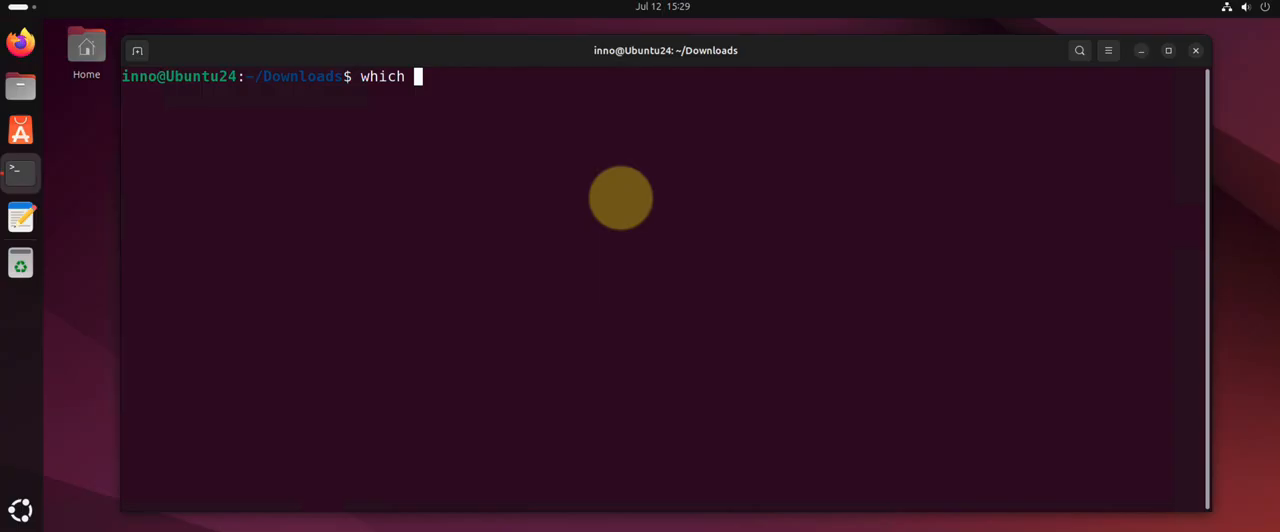
pyautogui.press('BackSpace')
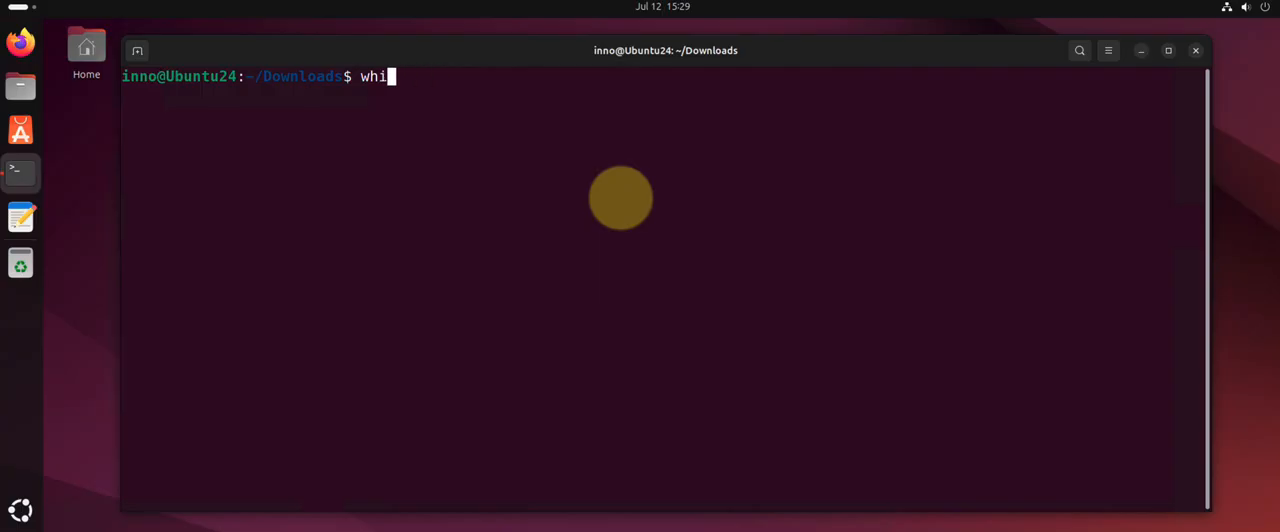
pyautogui.write('sna')
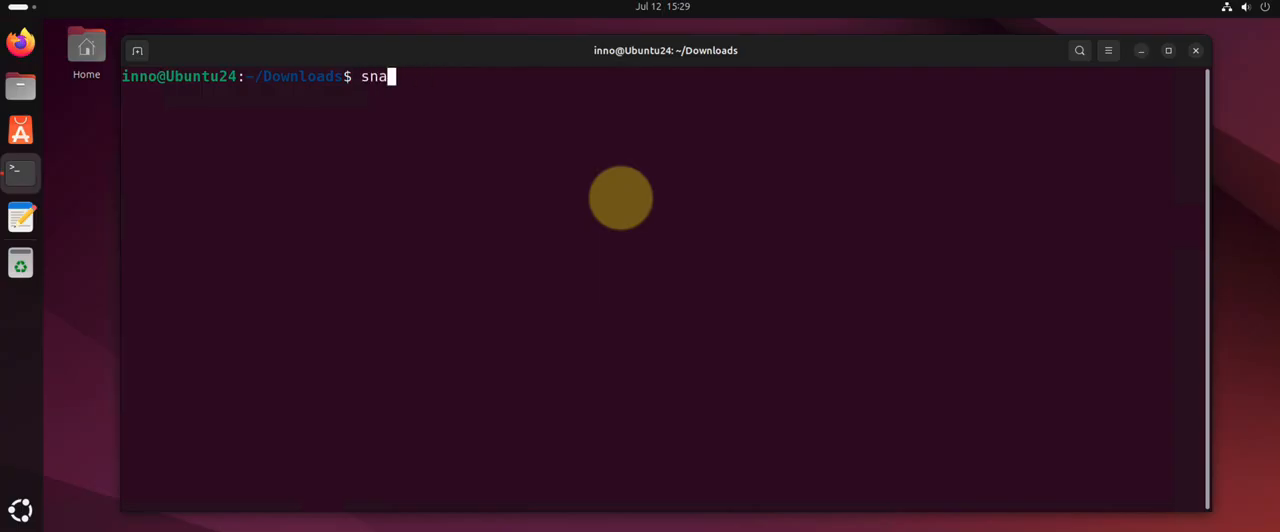
pyautogui.write('p --v')
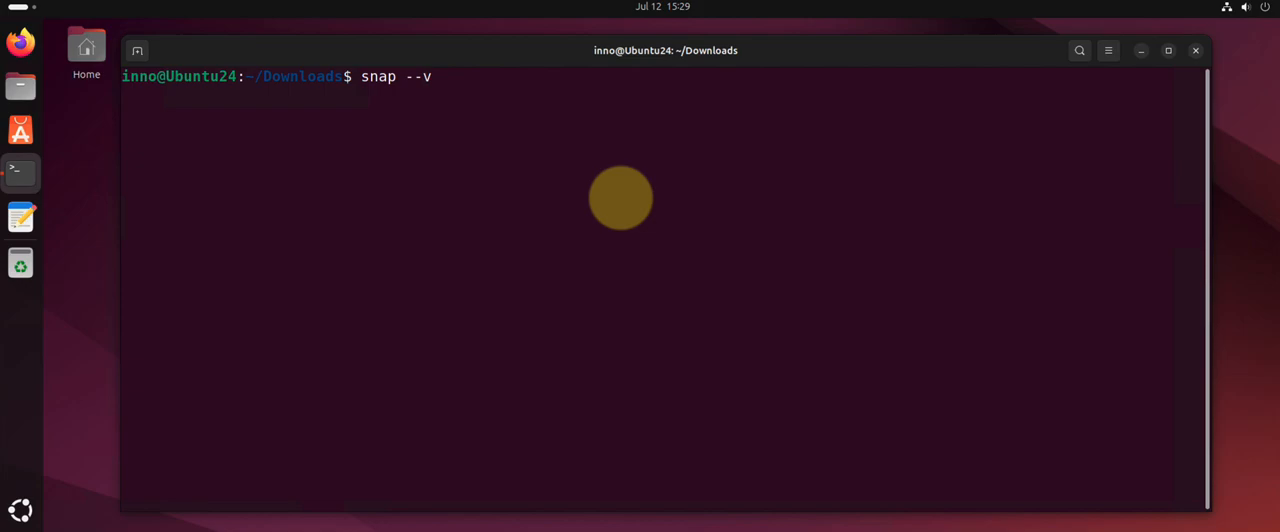
pyautogui.press('Return')
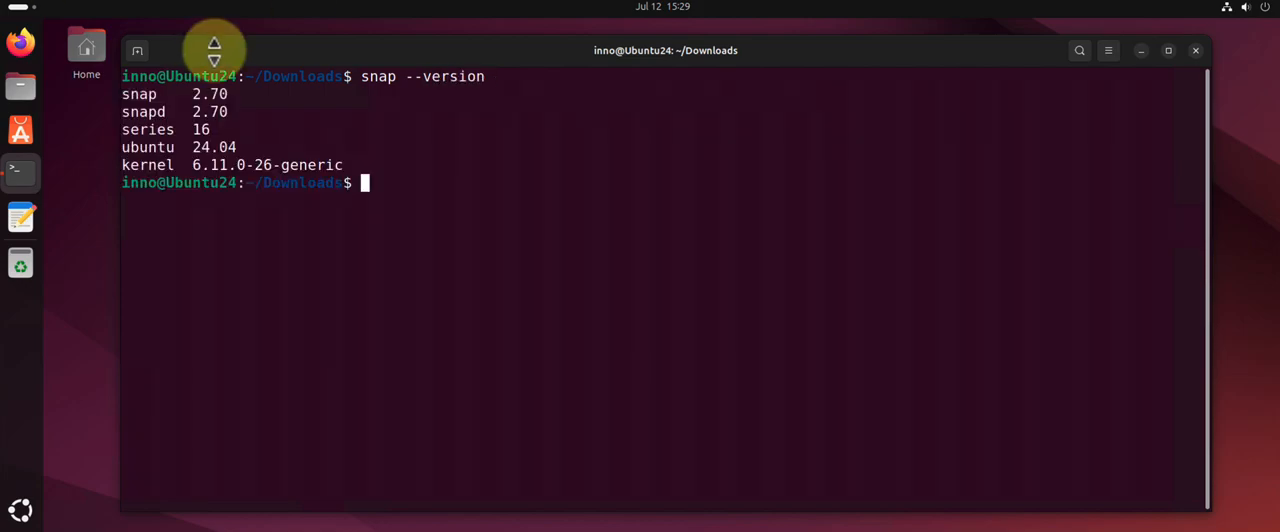
pyautogui.moveTo(345, 147)
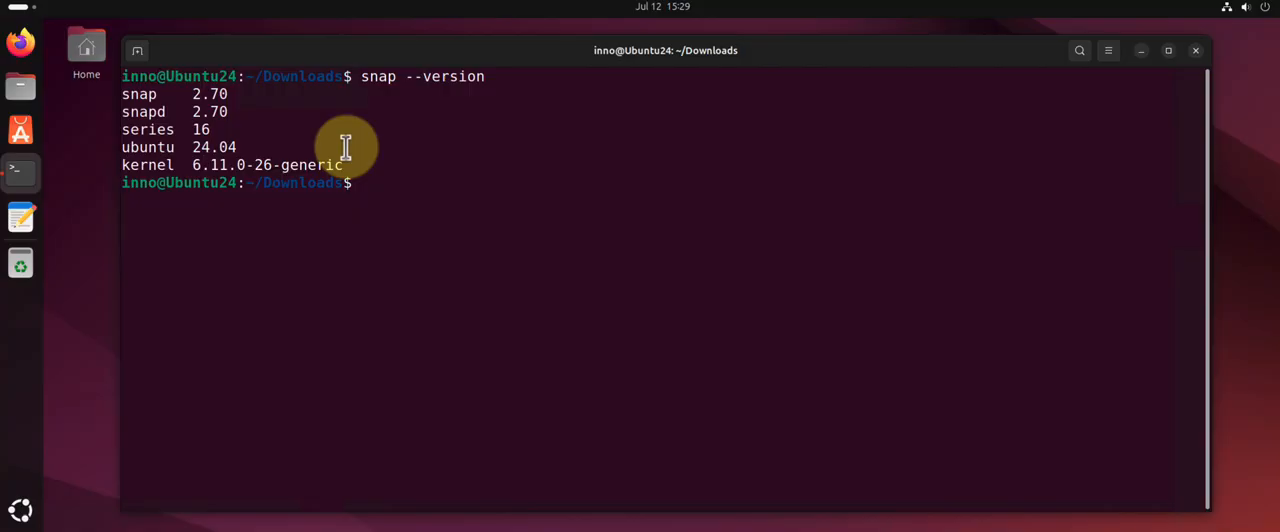
pyautogui.write('sudo')
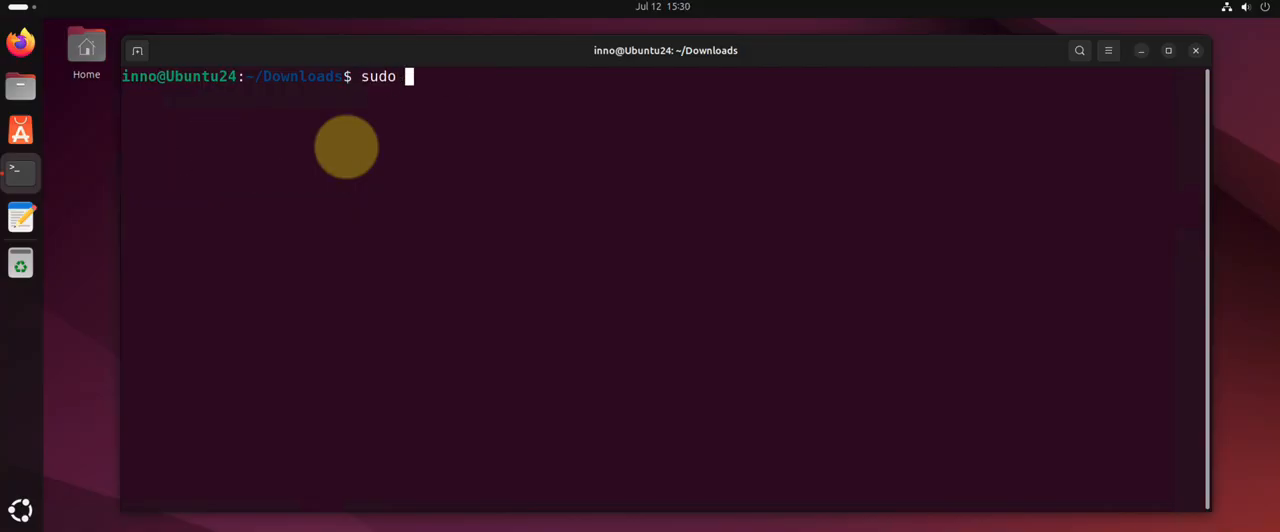
# Run apt install snapd, confirming snapd is already the newest version.
pyautogui.write('apt install snapd')
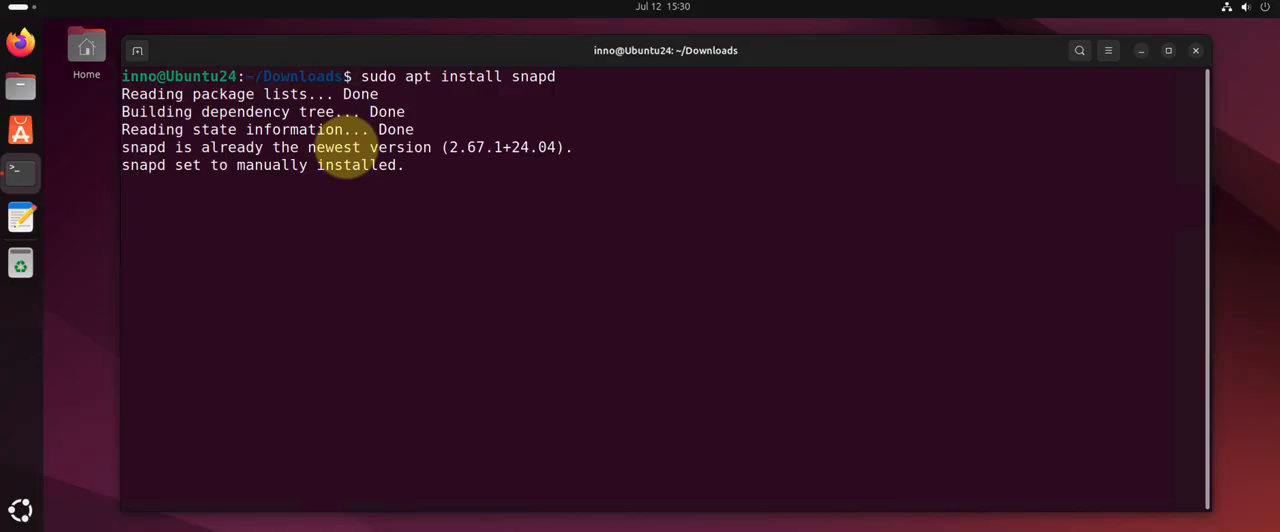
pyautogui.press('Return')
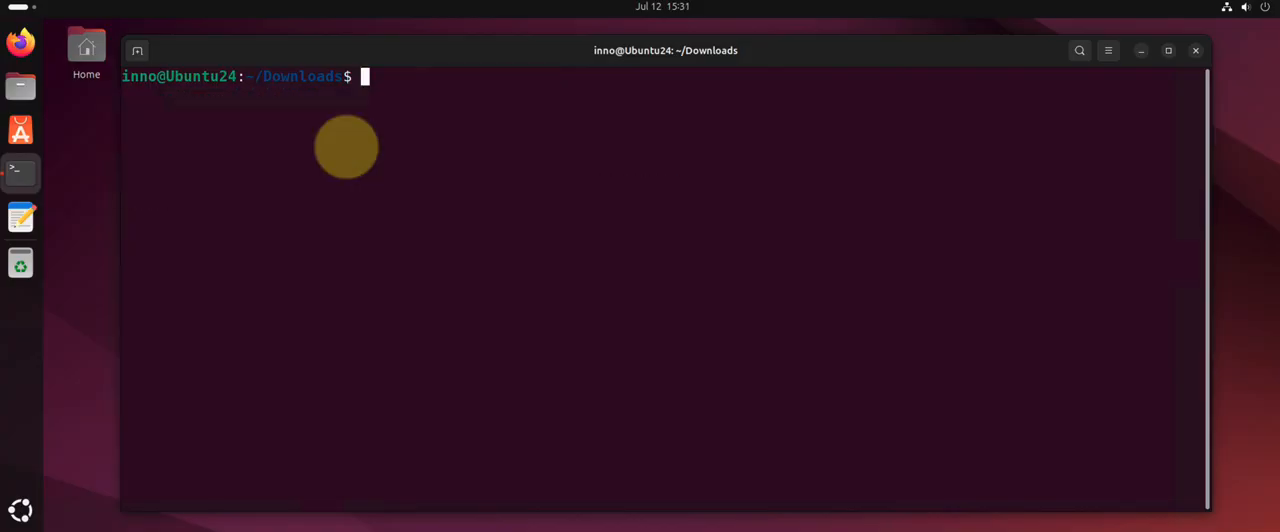
# Partly enter 'sudo snap in…' at the cleared prompt without running it.
pyautogui.write('sudo')
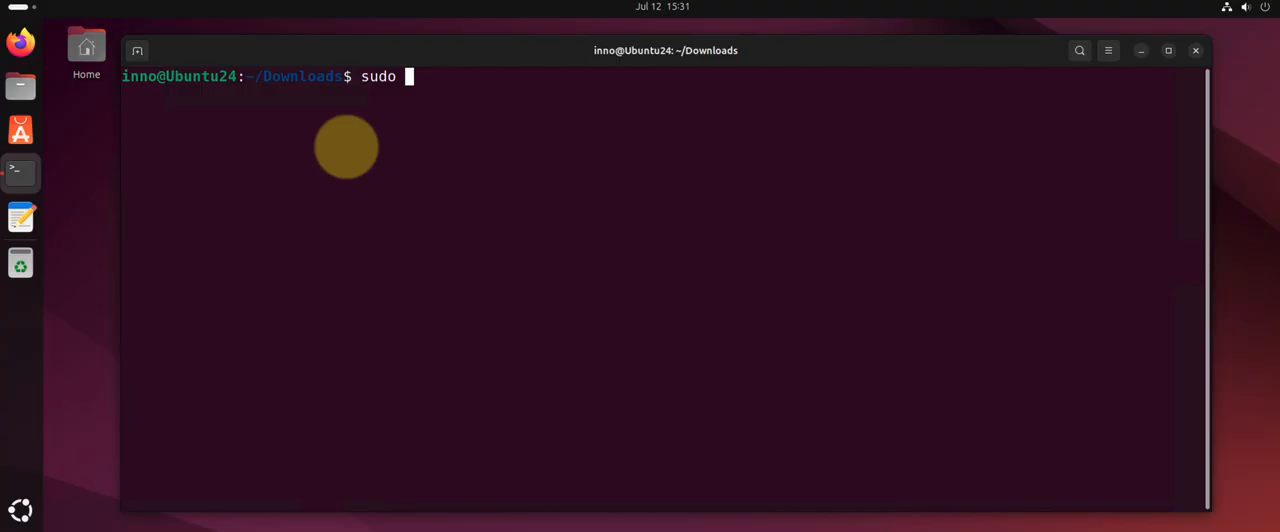
pyautogui.write('snap')
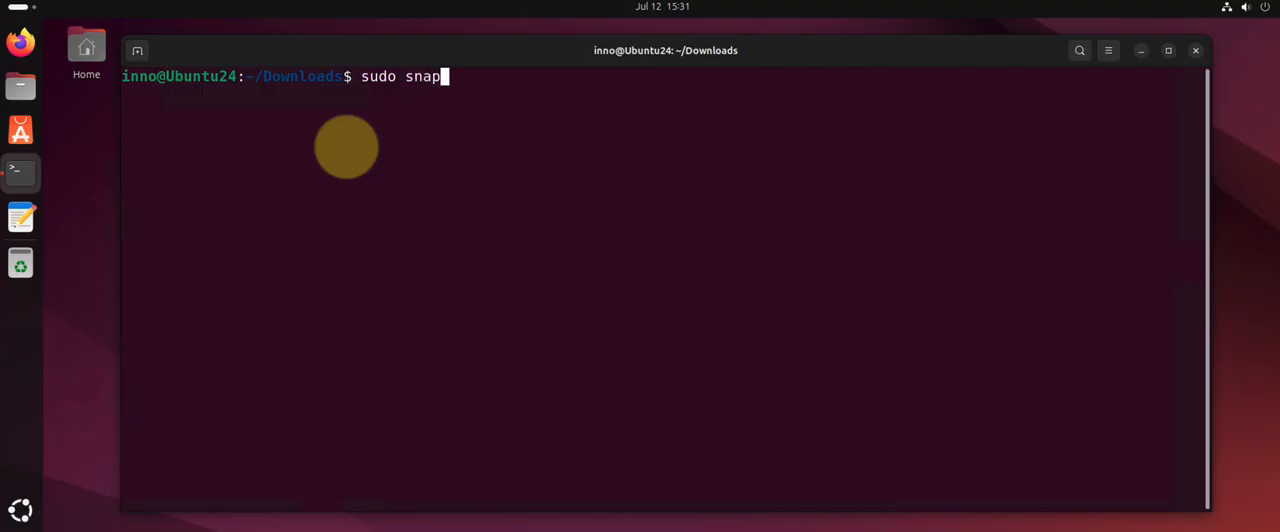
pyautogui.write('in')
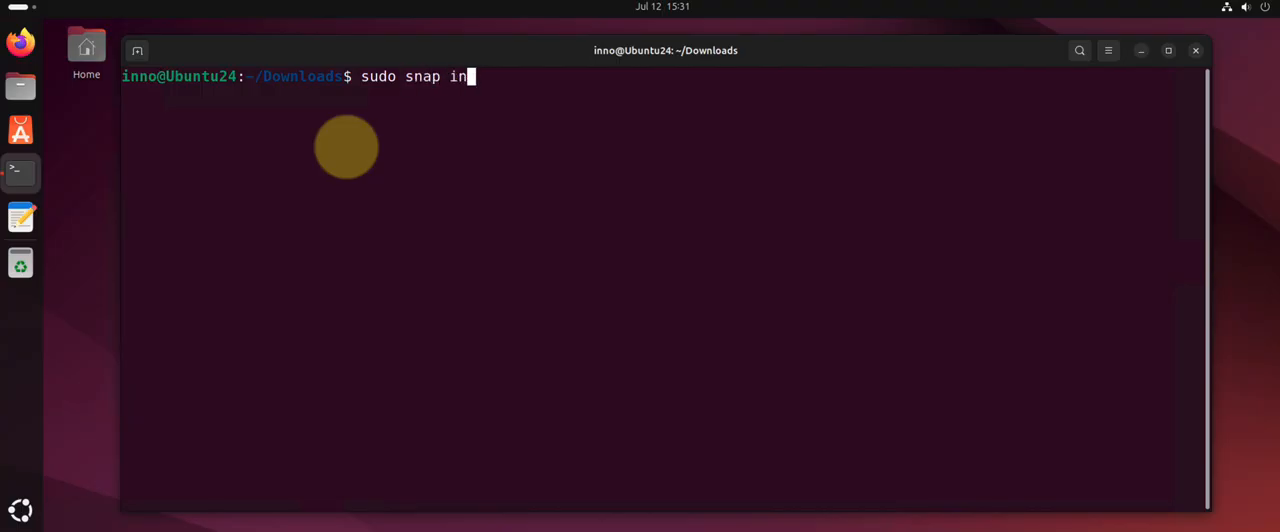